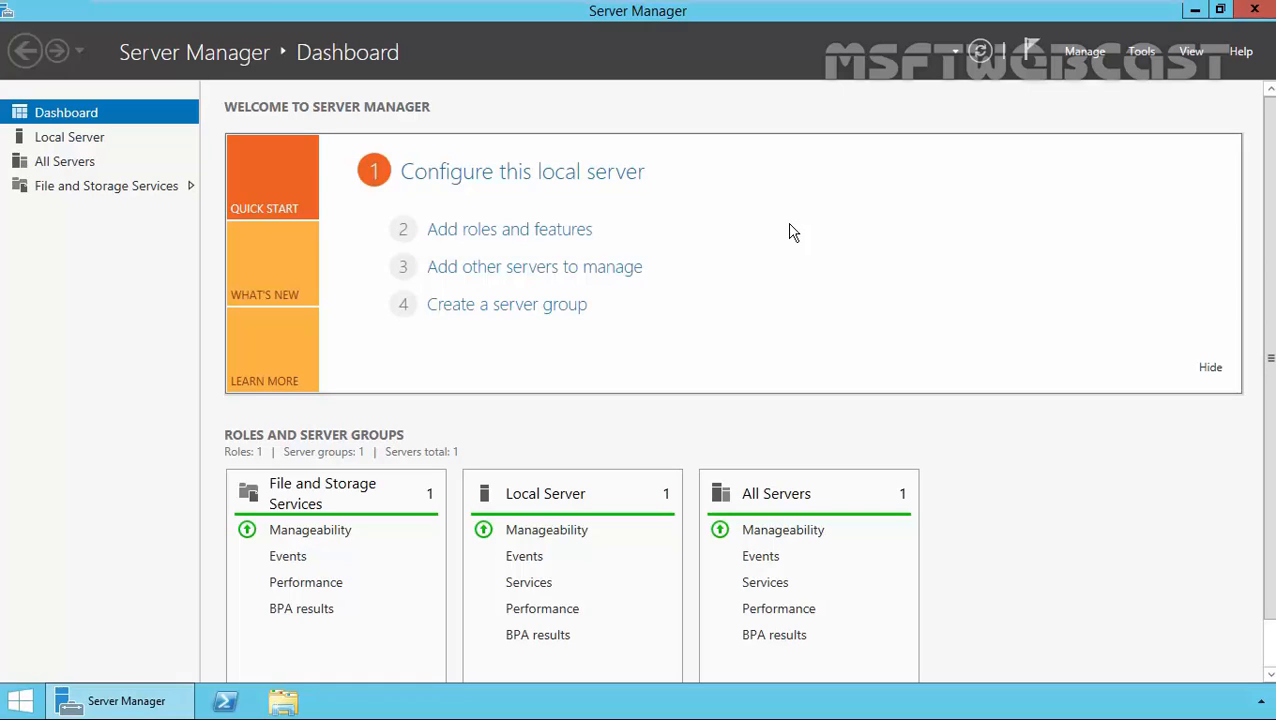
pyautogui.moveTo(884, 265)
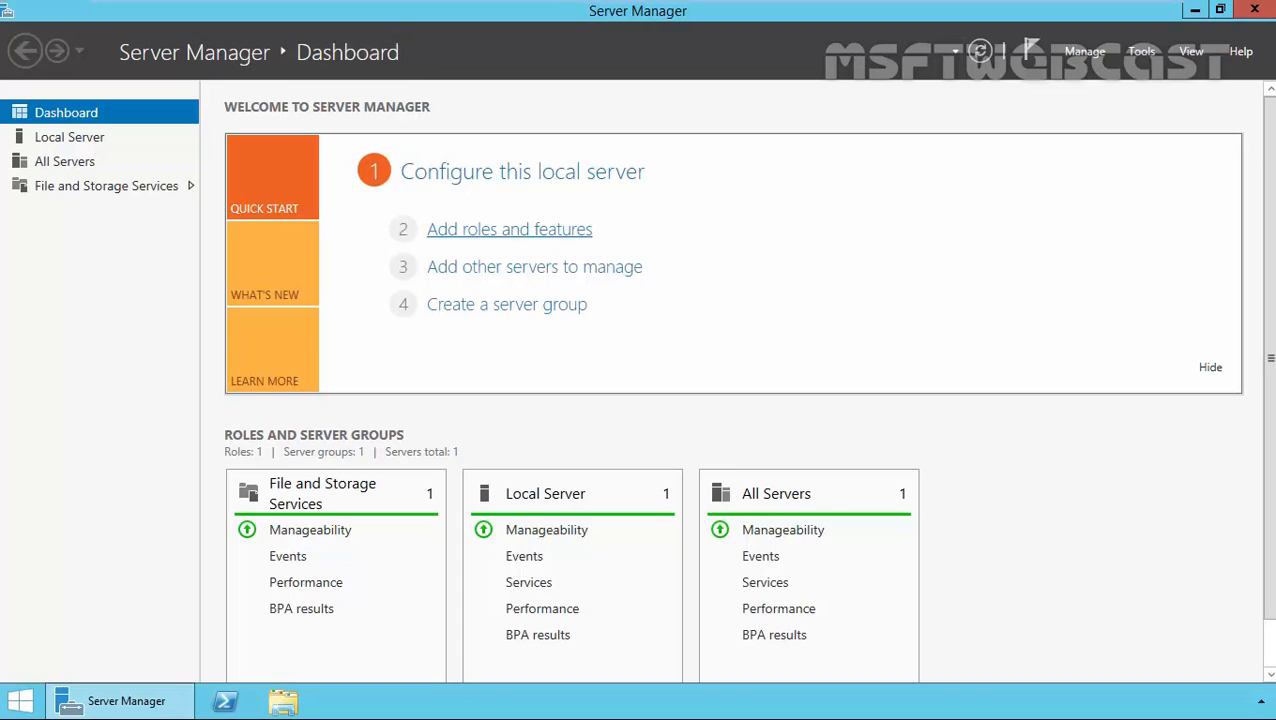
# Launch Add Roles and Features and pass Before You Begin, keeping role-based installation
pyautogui.click(509, 229)
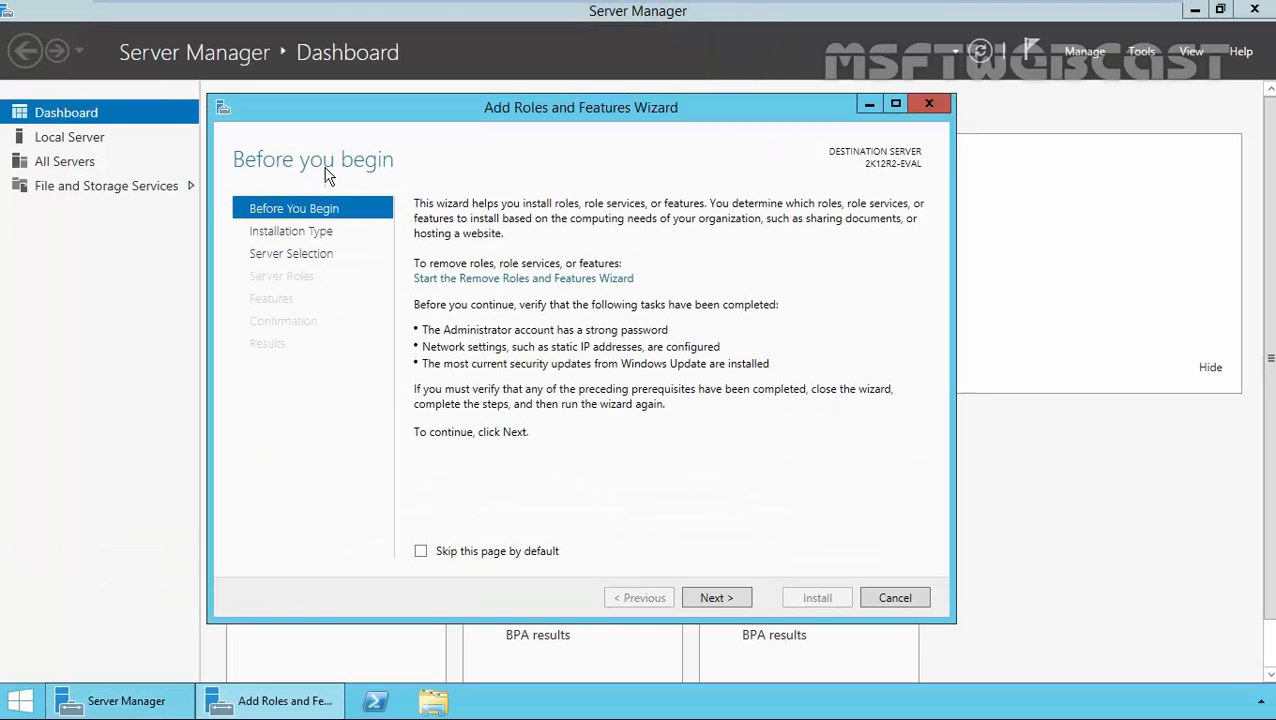
pyautogui.click(716, 597)
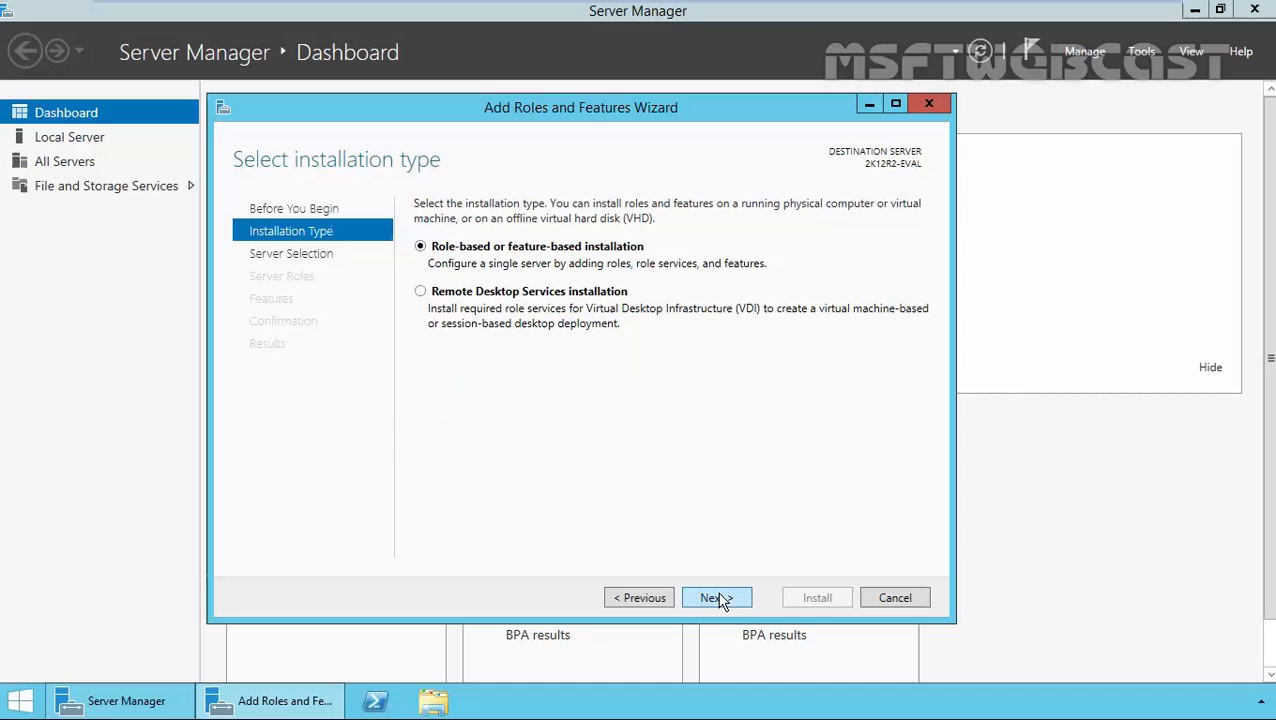
pyautogui.moveTo(276, 175)
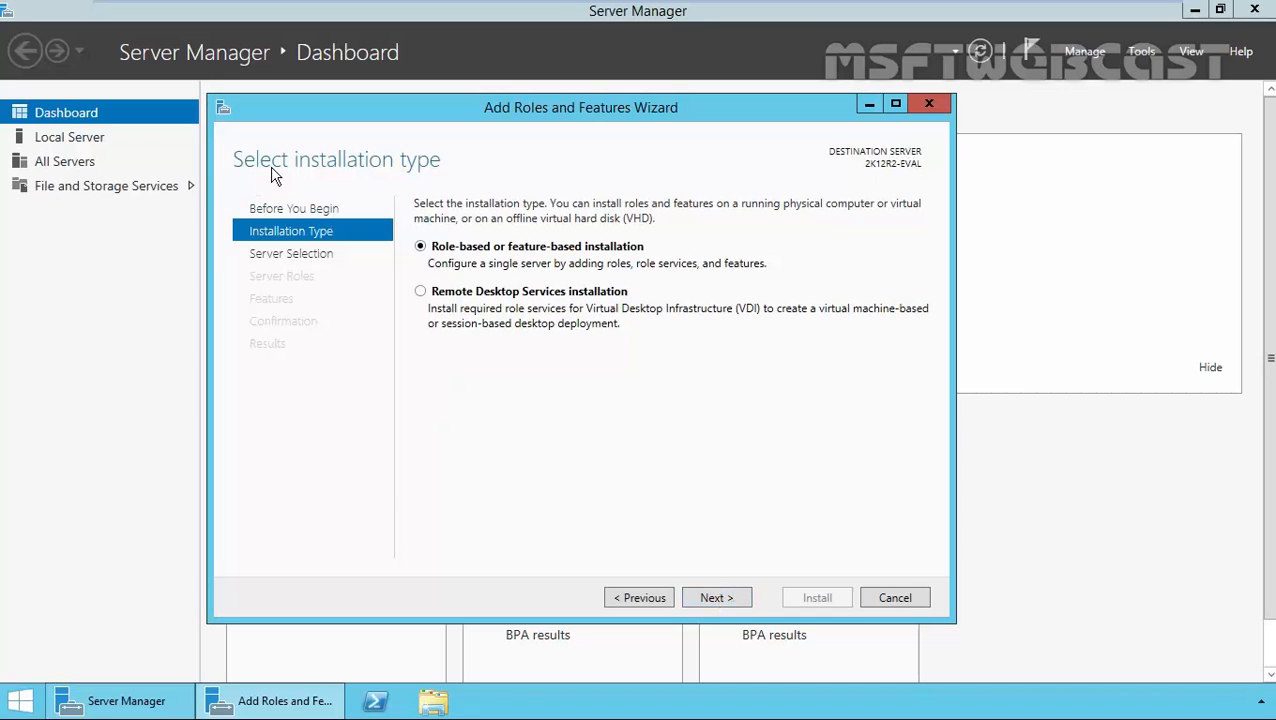
pyautogui.moveTo(472, 277)
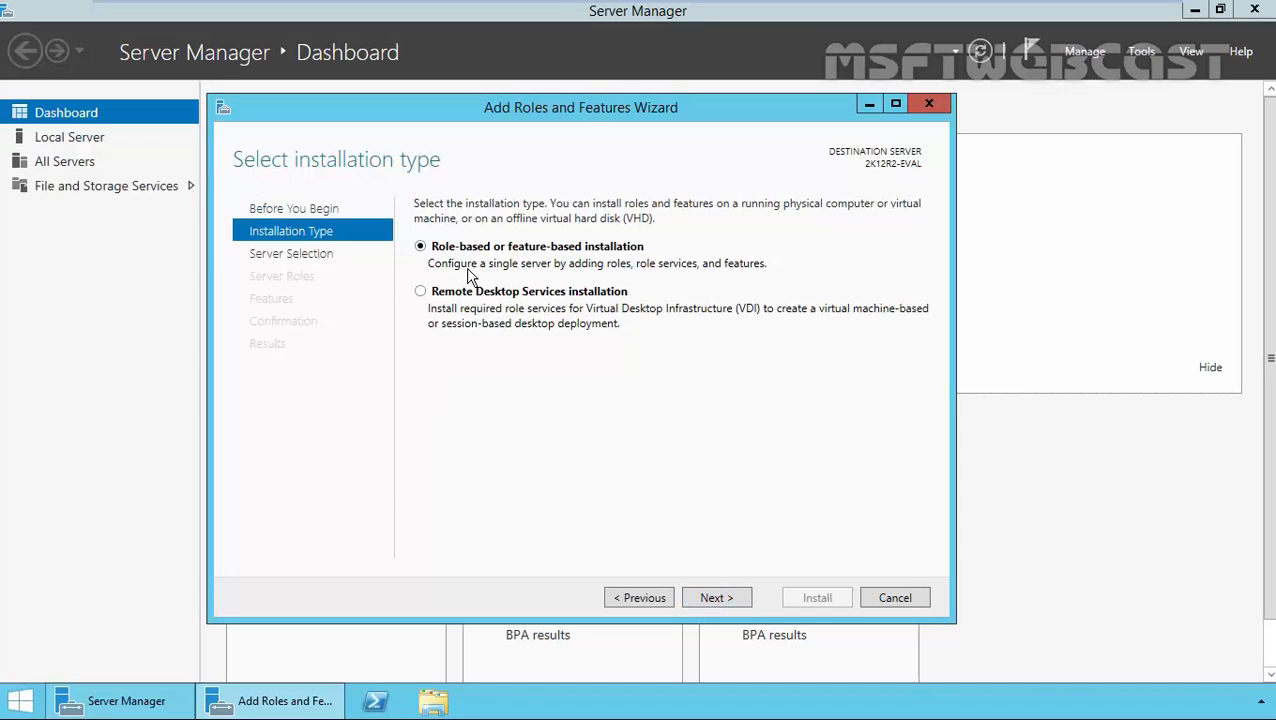
pyautogui.moveTo(716, 597)
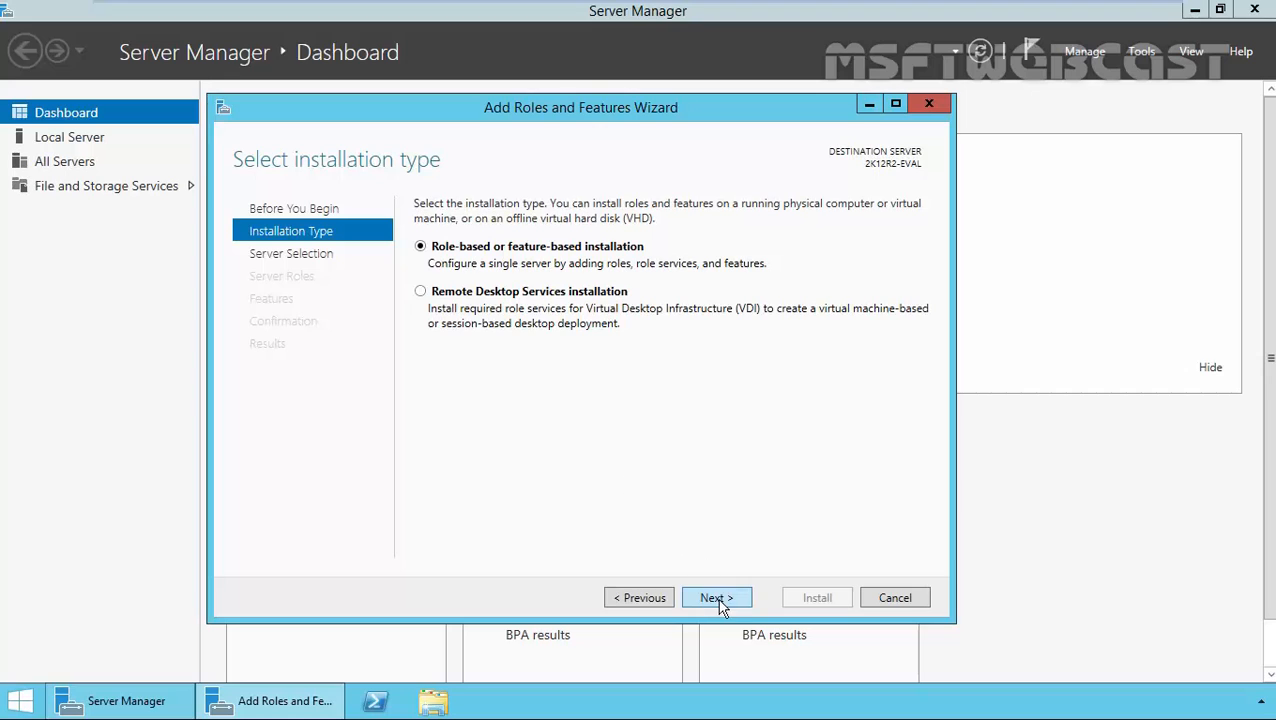
# Accept role-based installation and target local server 2K12R2-EVAL from the pool
pyautogui.click(716, 597)
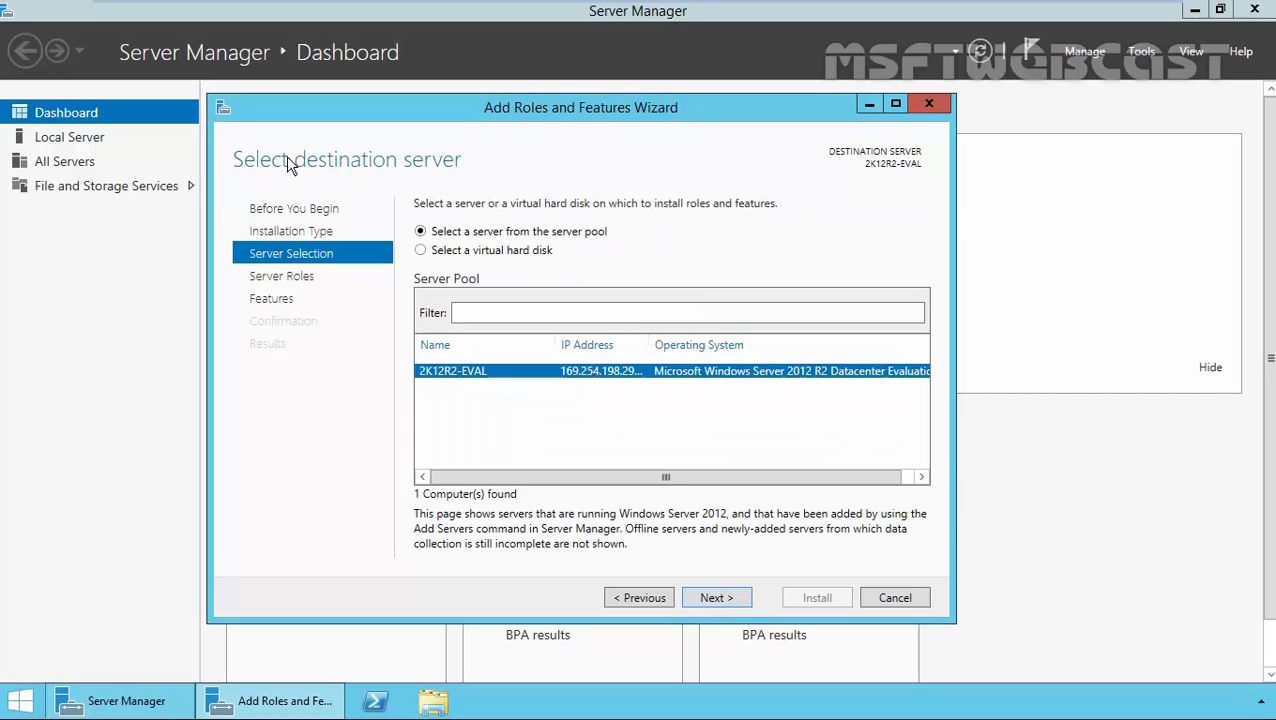
pyautogui.moveTo(445, 386)
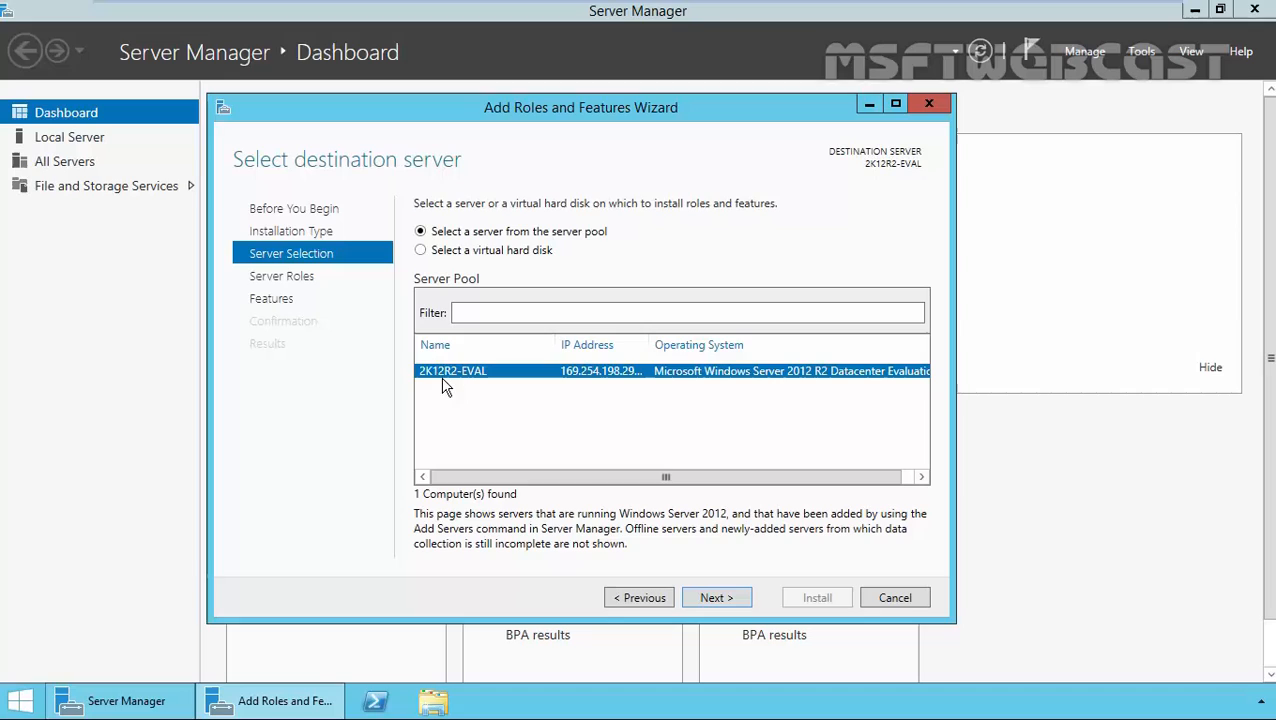
pyautogui.moveTo(476, 386)
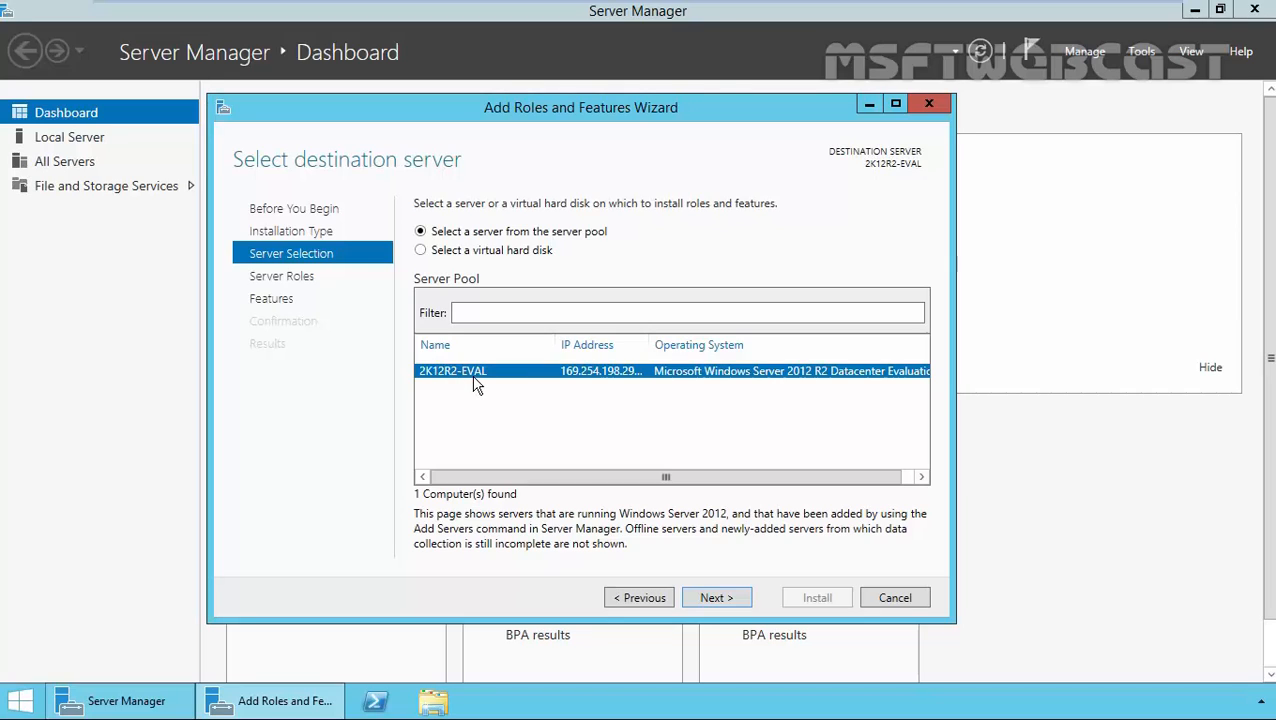
pyautogui.moveTo(468, 400)
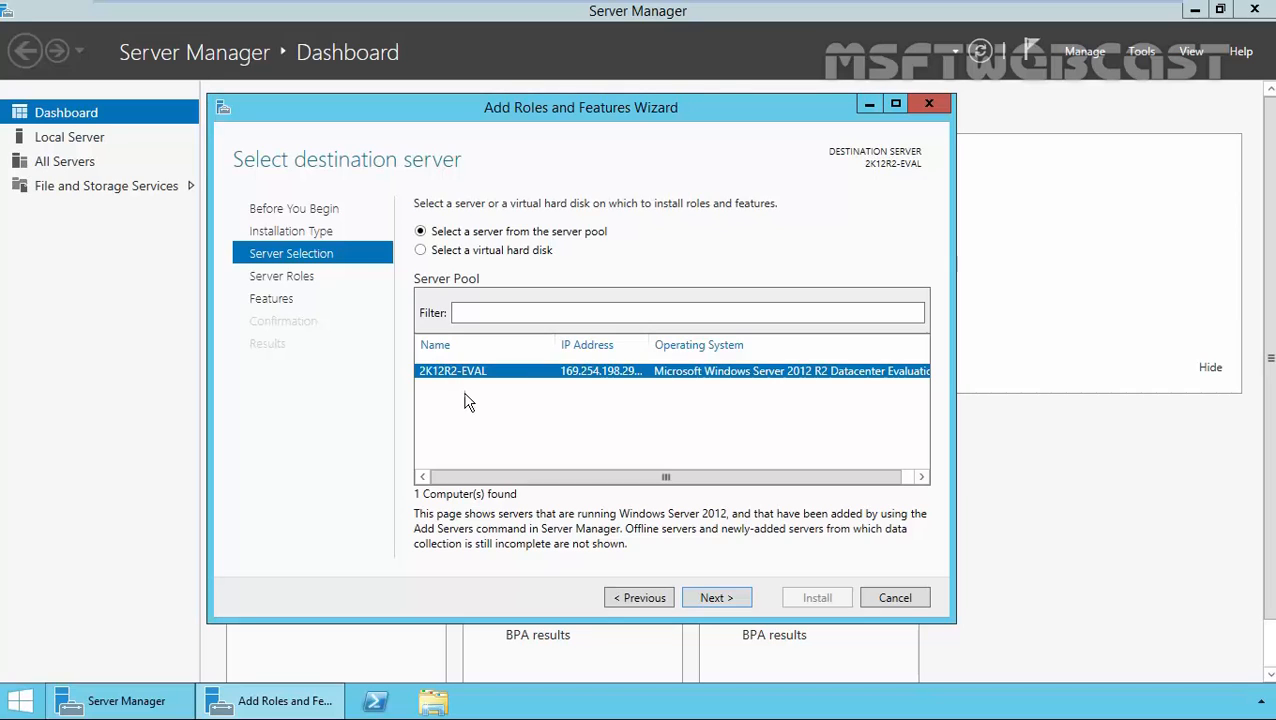
pyautogui.moveTo(472, 353)
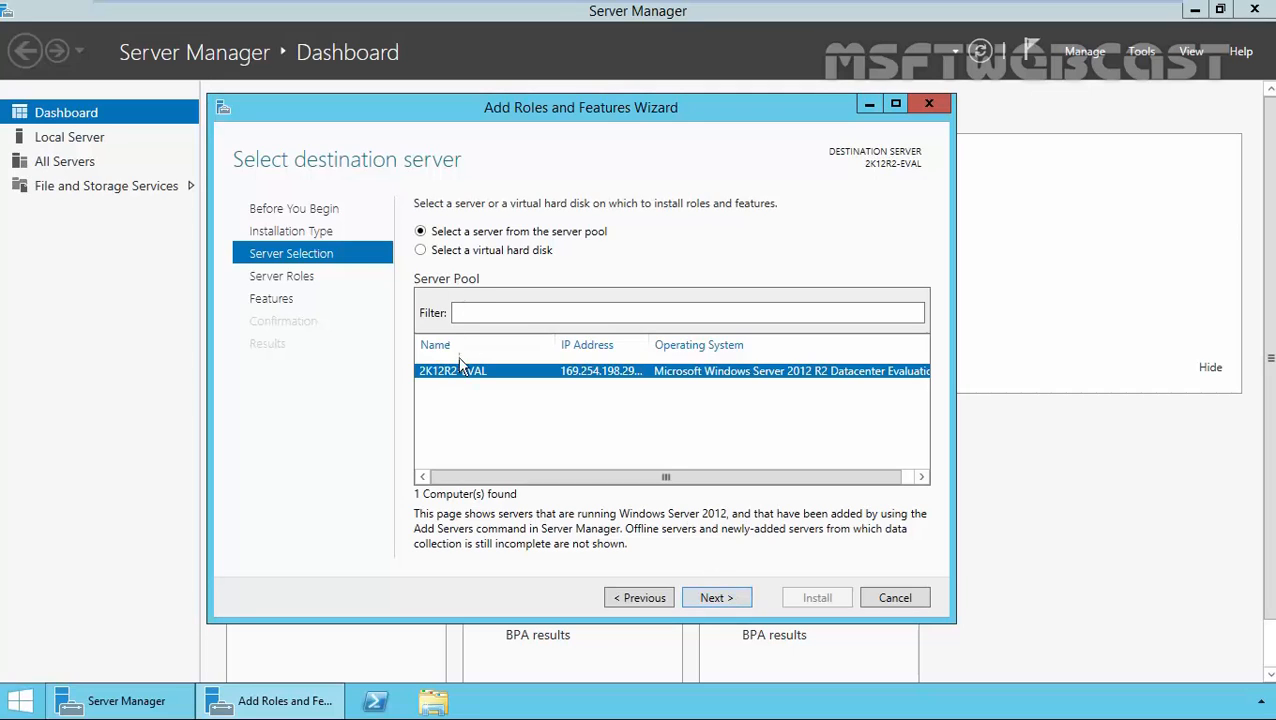
pyautogui.moveTo(716, 597)
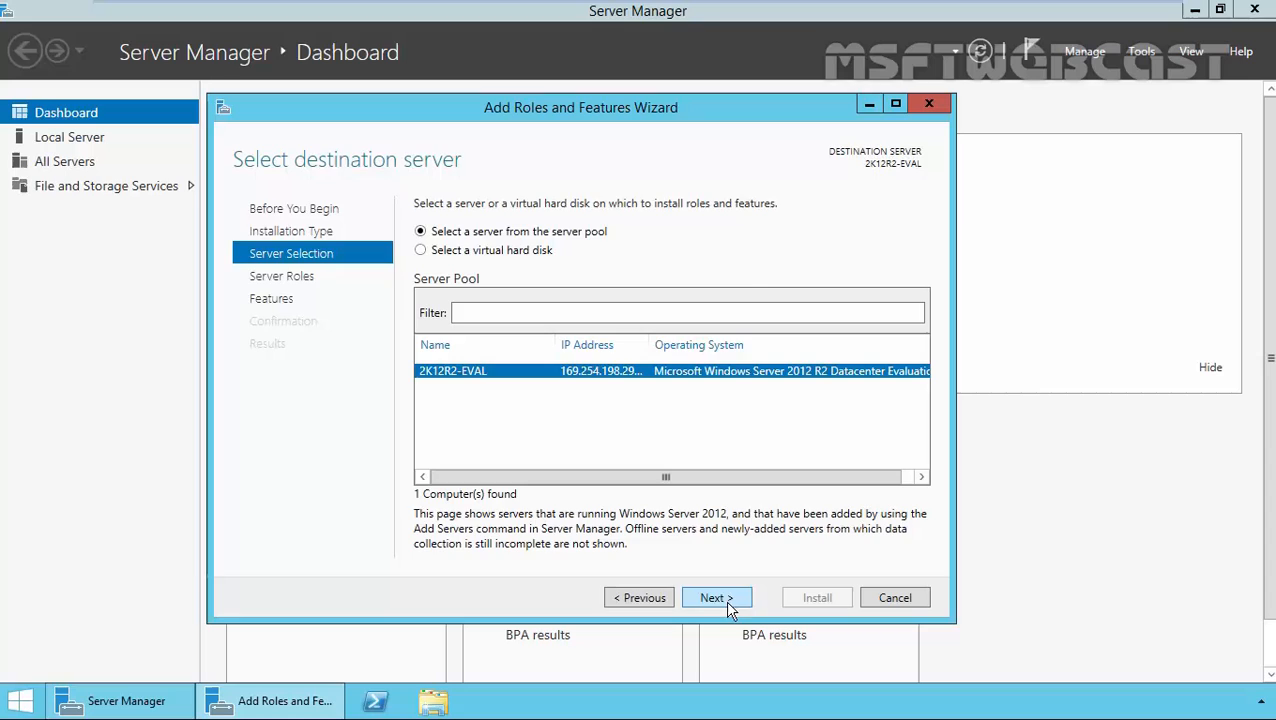
# Select the Hyper-V role and add its required Hyper-V management tools
pyautogui.click(716, 597)
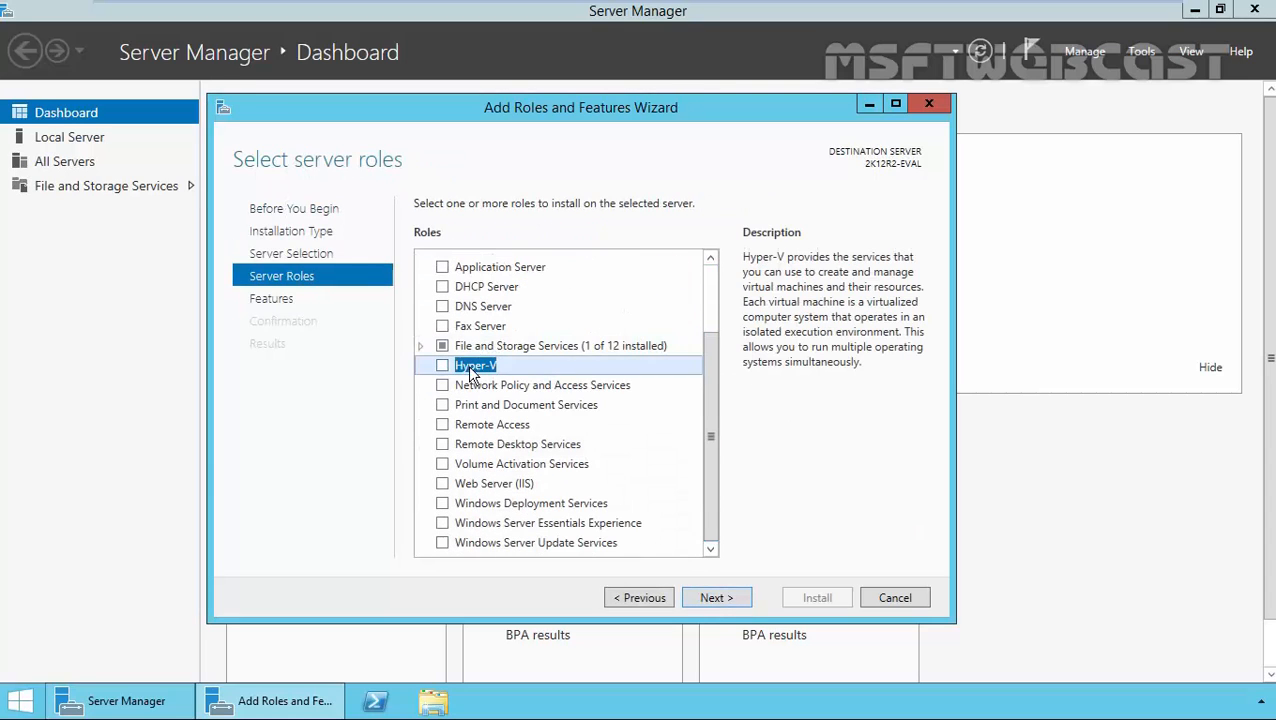
pyautogui.click(442, 365)
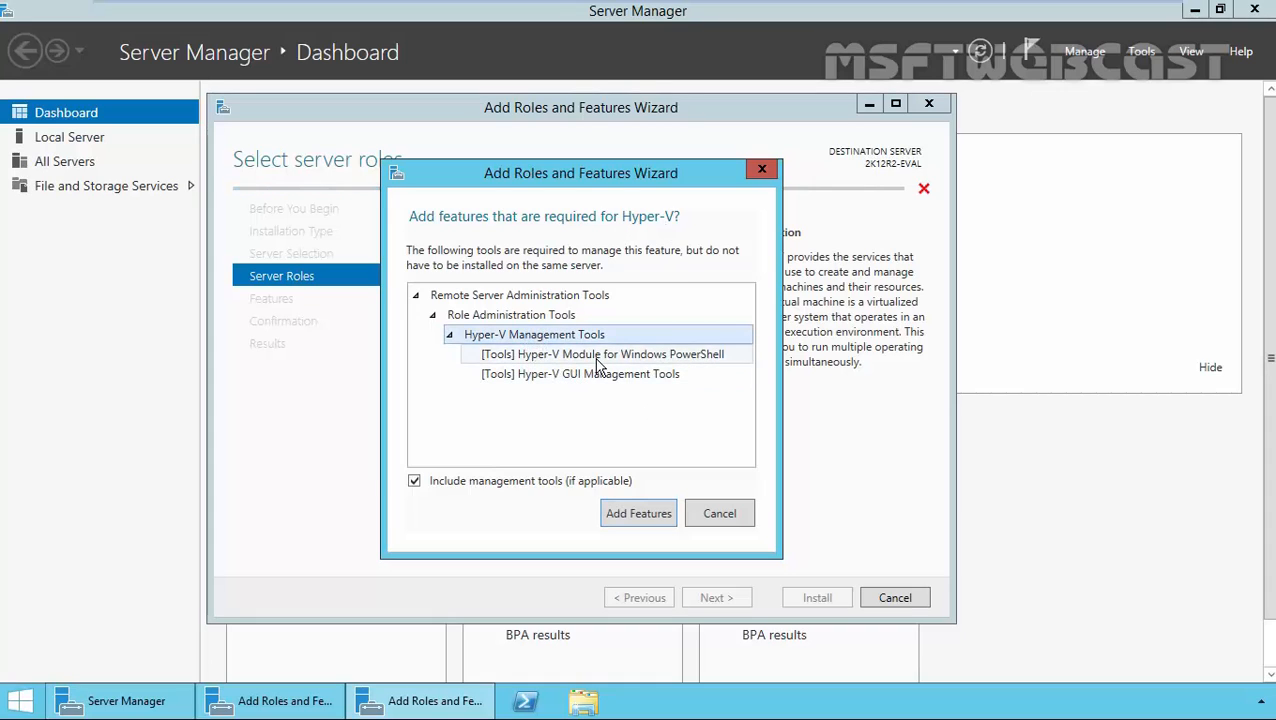
pyautogui.click(580, 373)
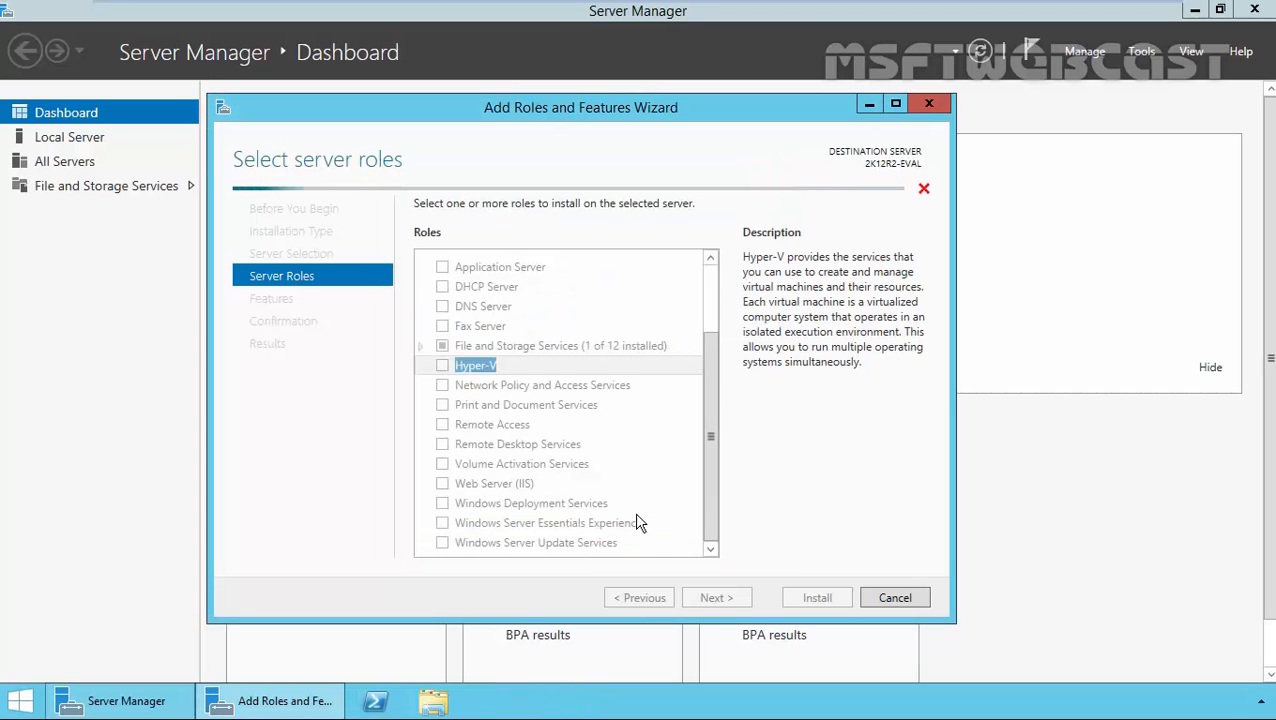
pyautogui.click(442, 365)
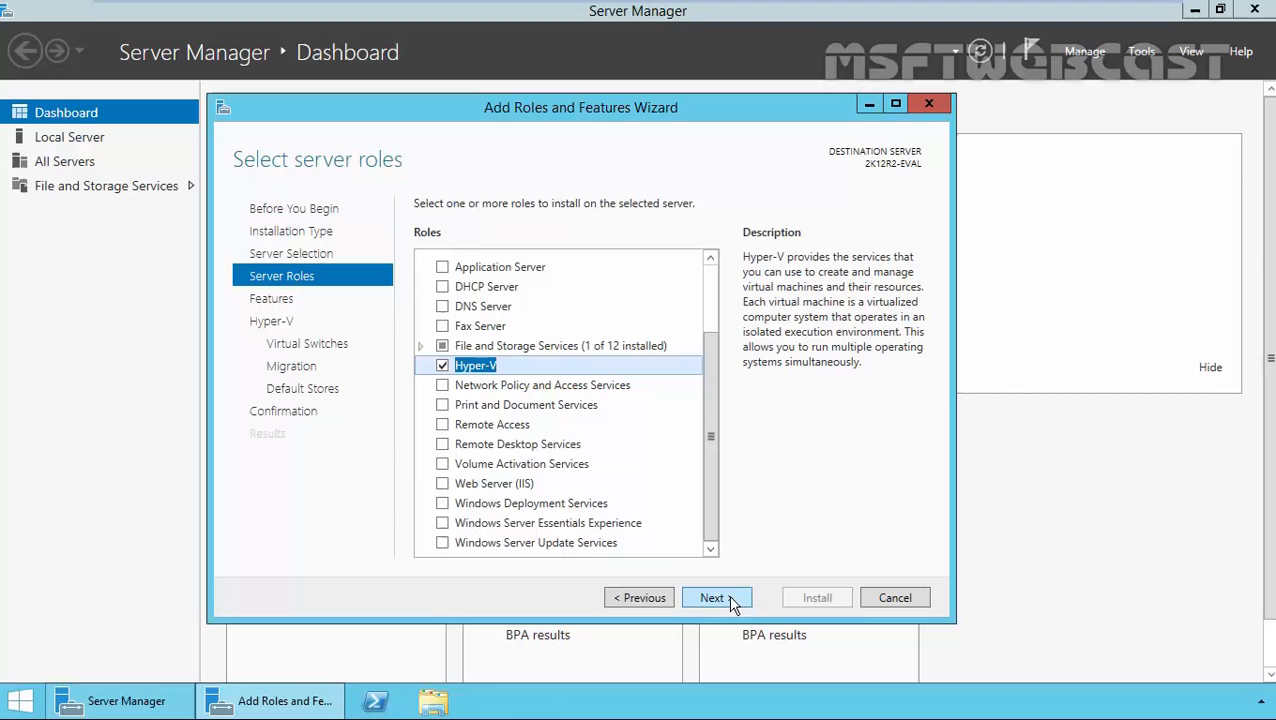
# Skip the Features list with no extra features to reach the Hyper-V page
pyautogui.click(711, 597)
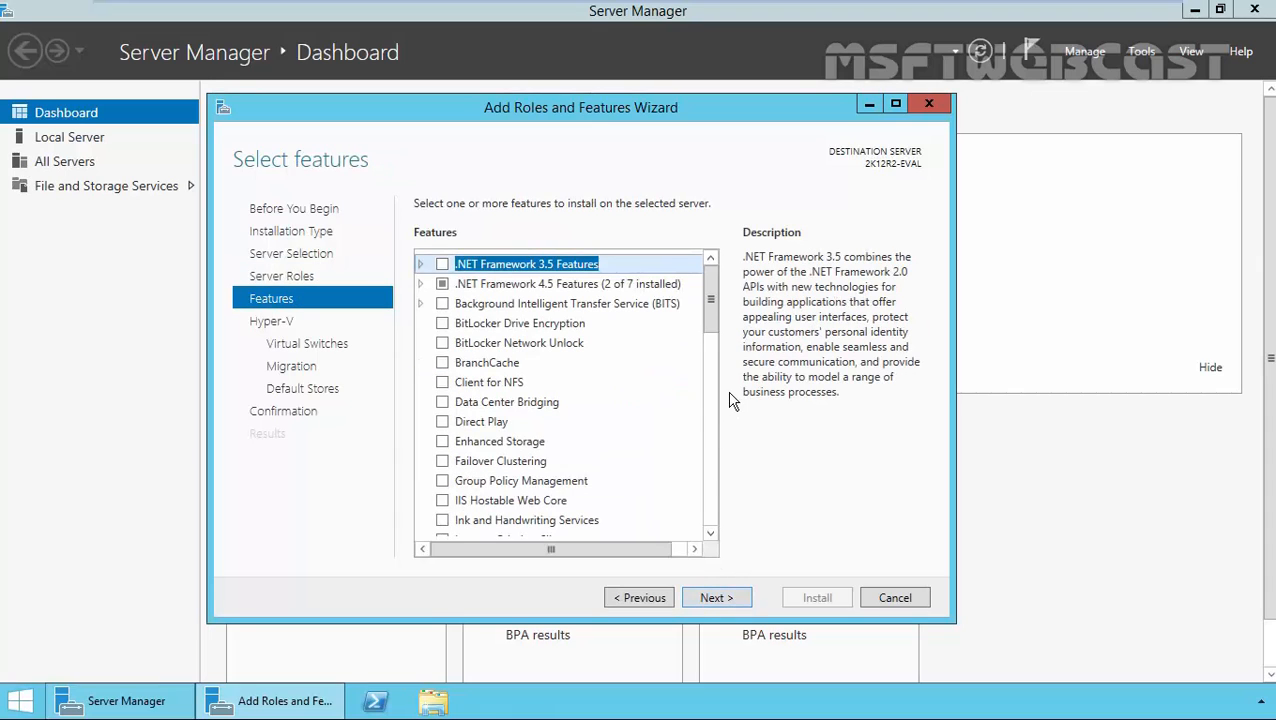
pyautogui.moveTo(753, 576)
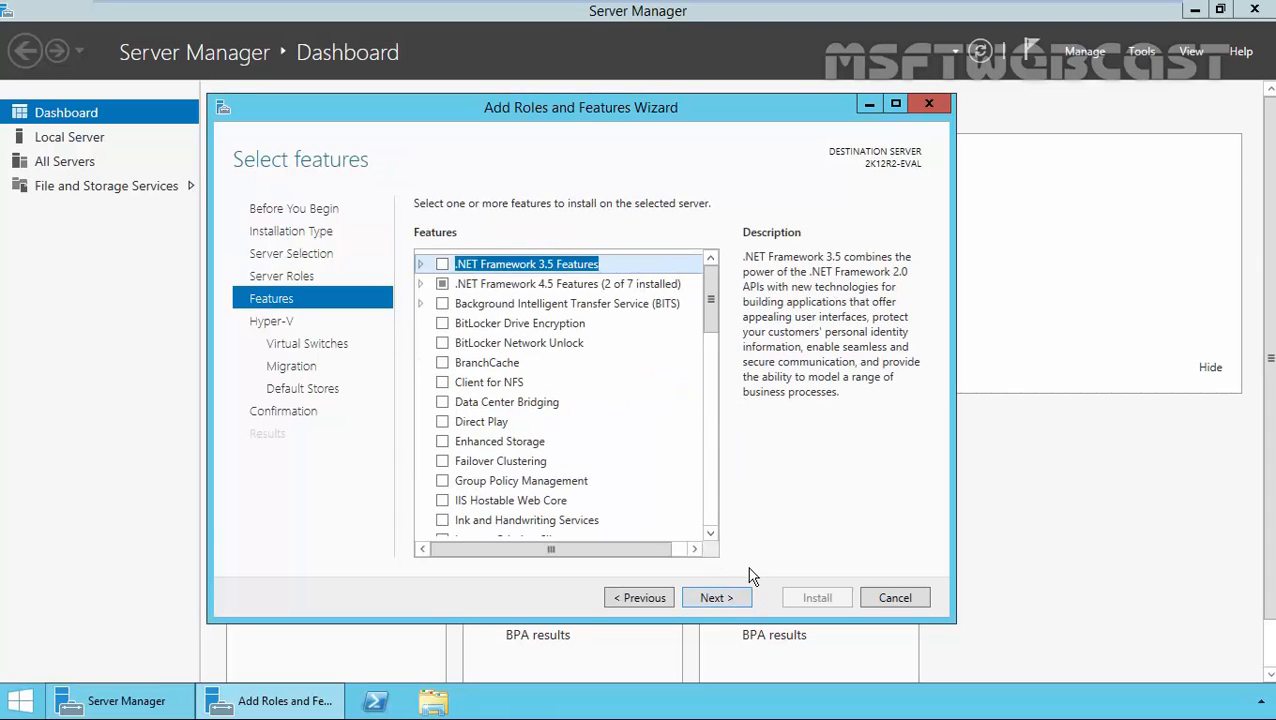
pyautogui.moveTo(716, 597)
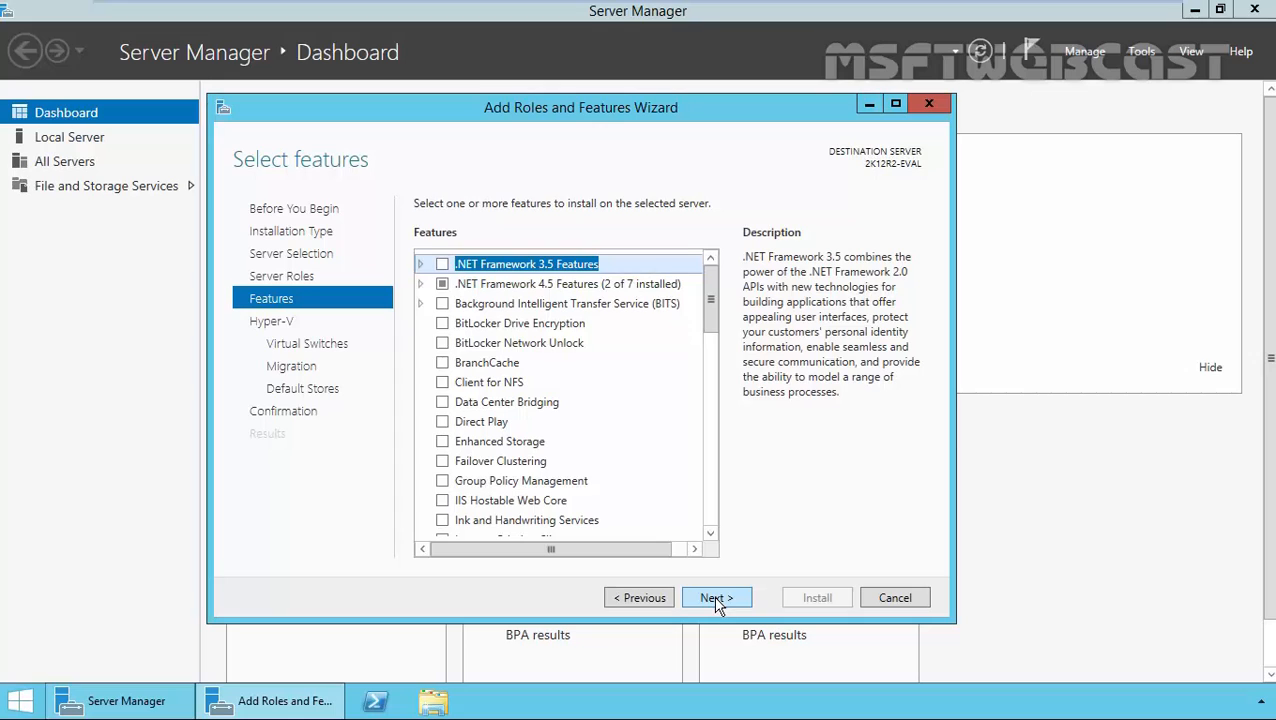
pyautogui.click(715, 597)
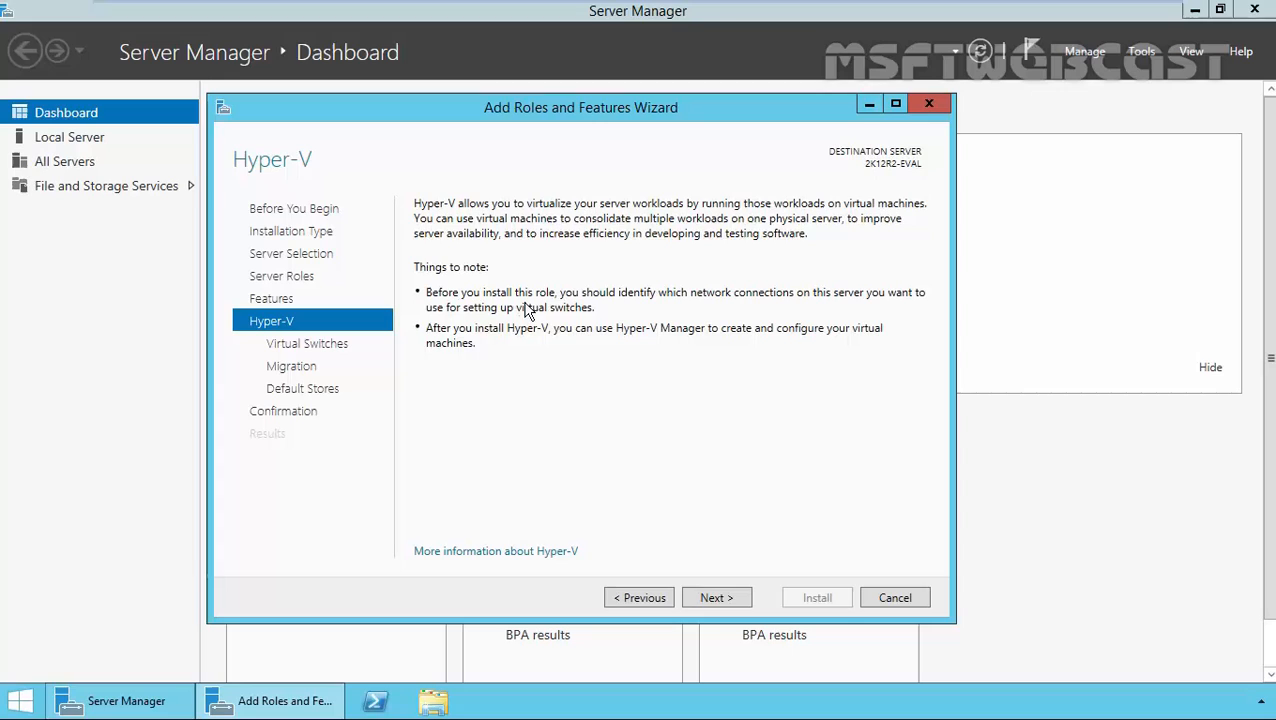
pyautogui.moveTo(750, 307)
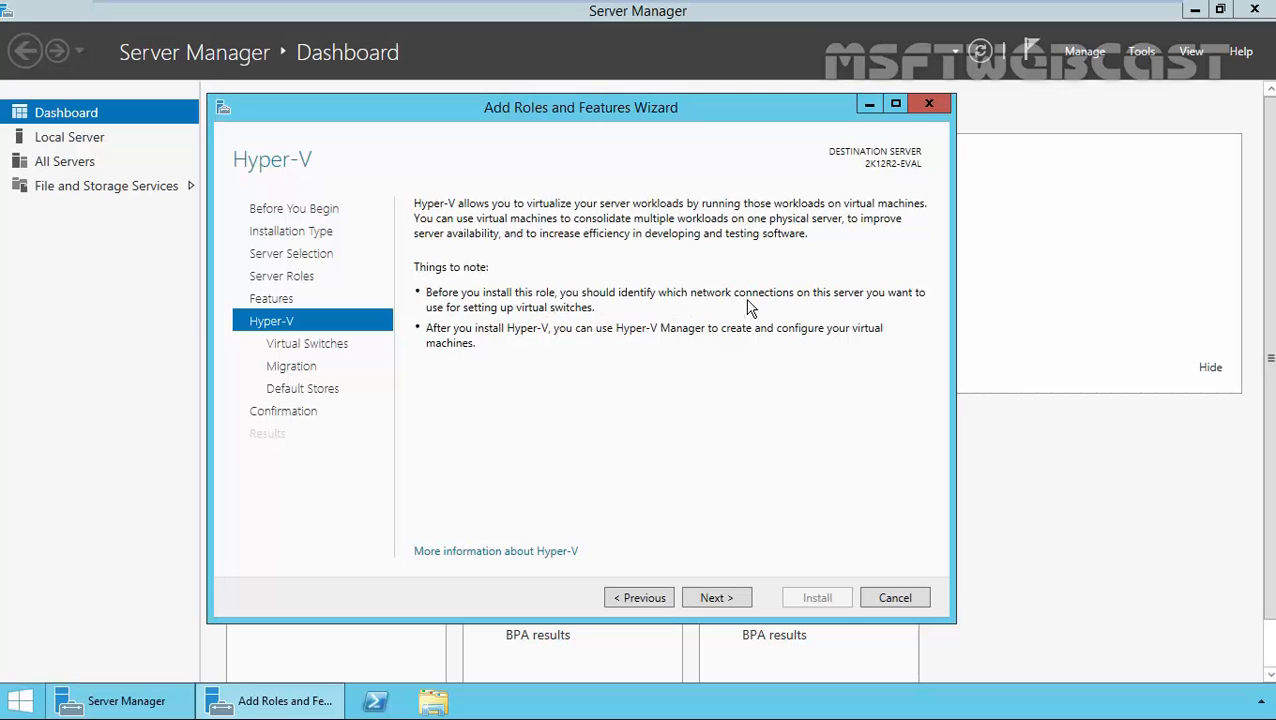
pyautogui.moveTo(447, 322)
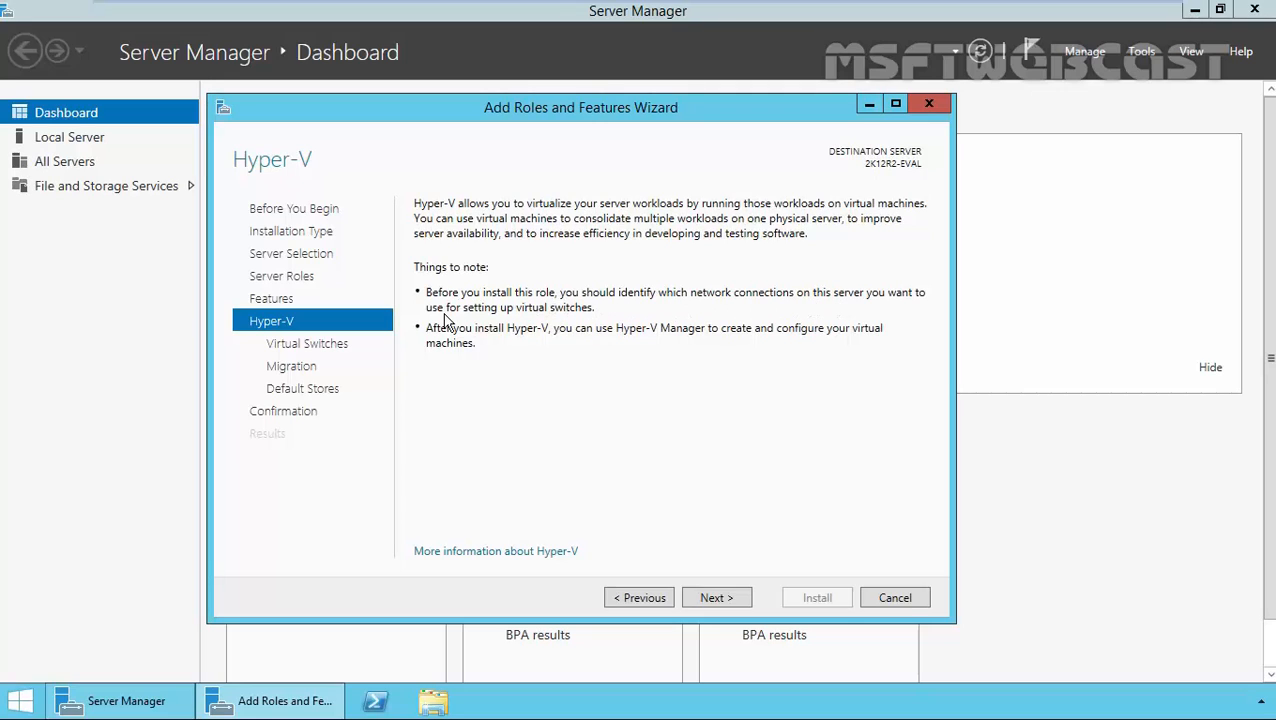
pyautogui.moveTo(585, 318)
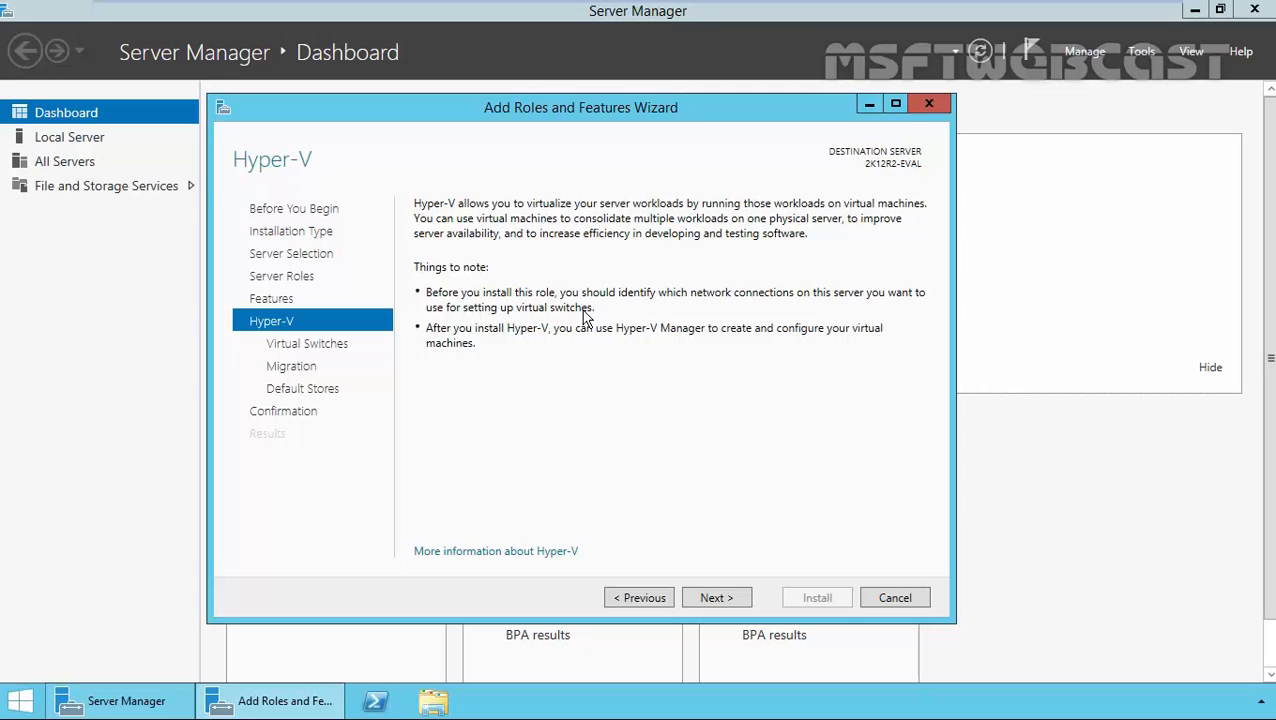
pyautogui.moveTo(562, 340)
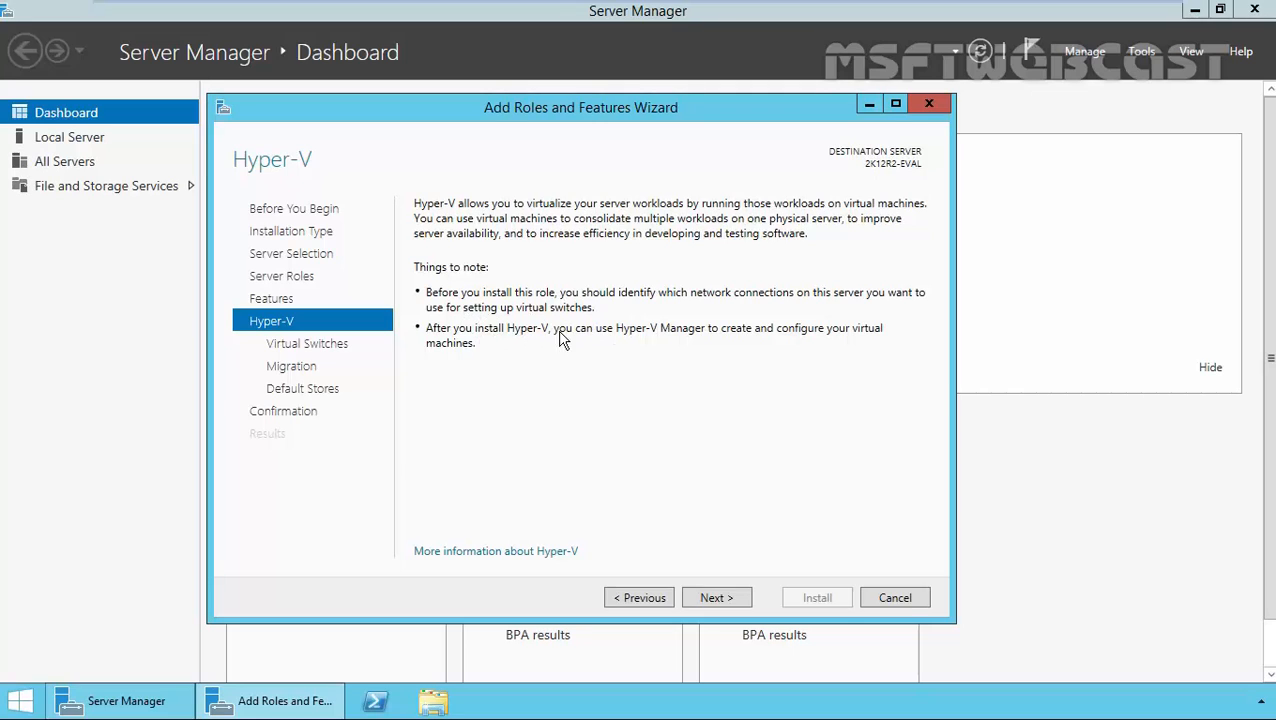
pyautogui.moveTo(753, 338)
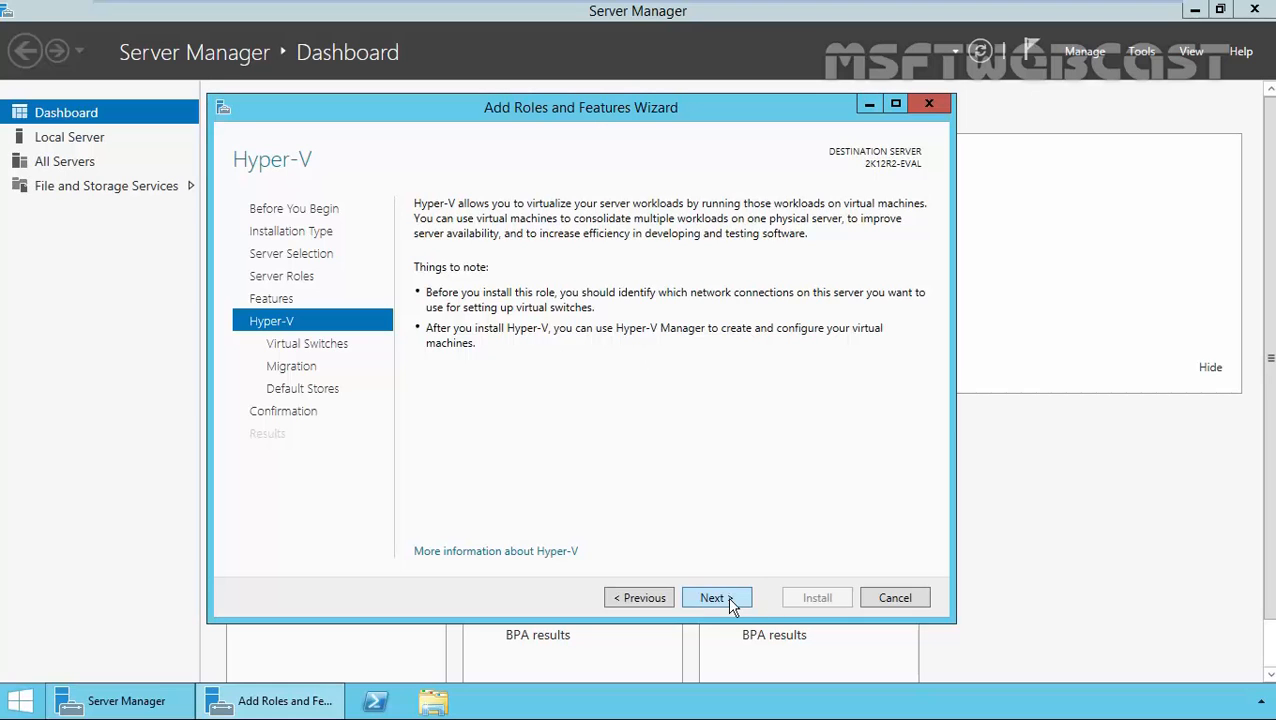
# Advance to Create Virtual Switches, leaving Ethernet0 and Ethernet1 unchecked
pyautogui.click(712, 597)
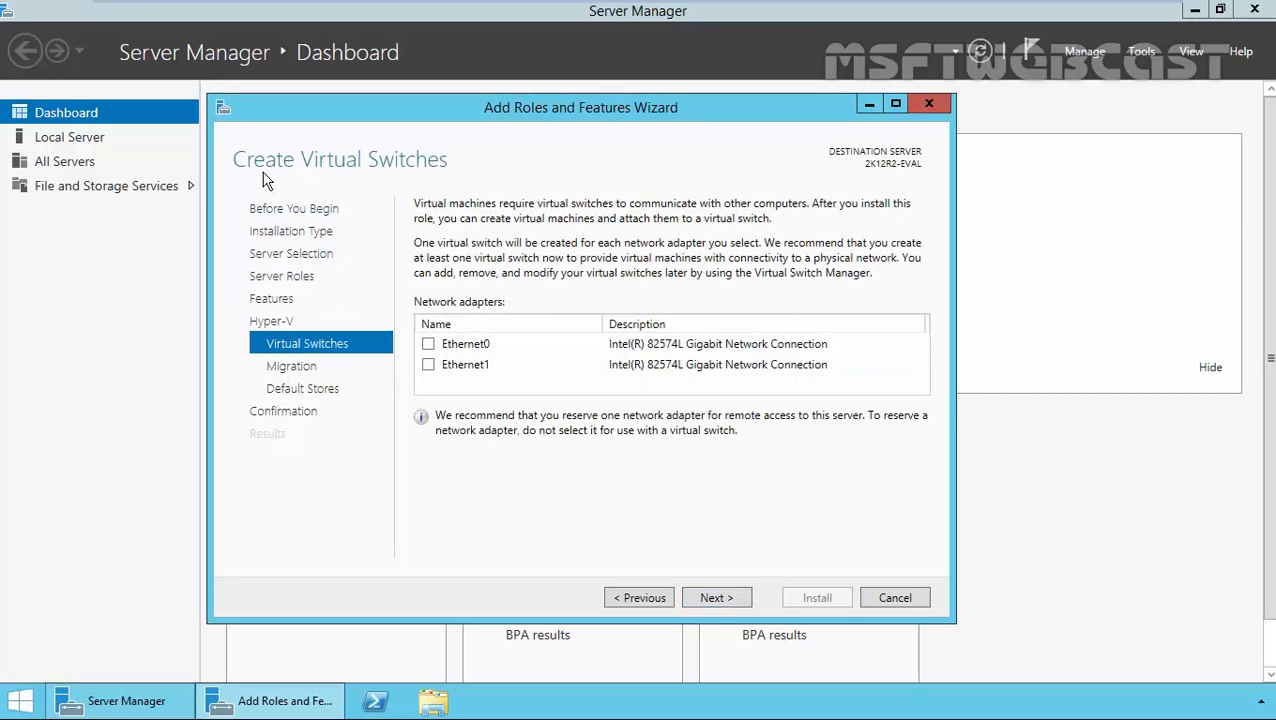
pyautogui.moveTo(353, 197)
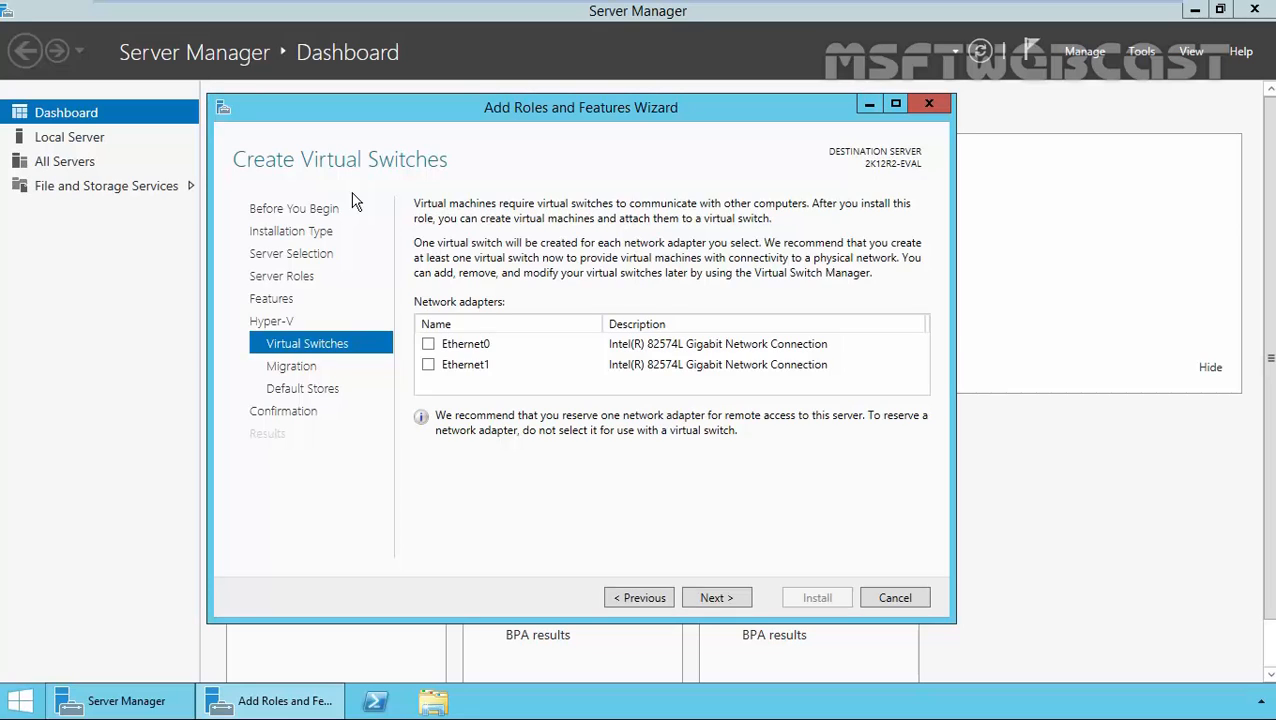
pyautogui.moveTo(350, 208)
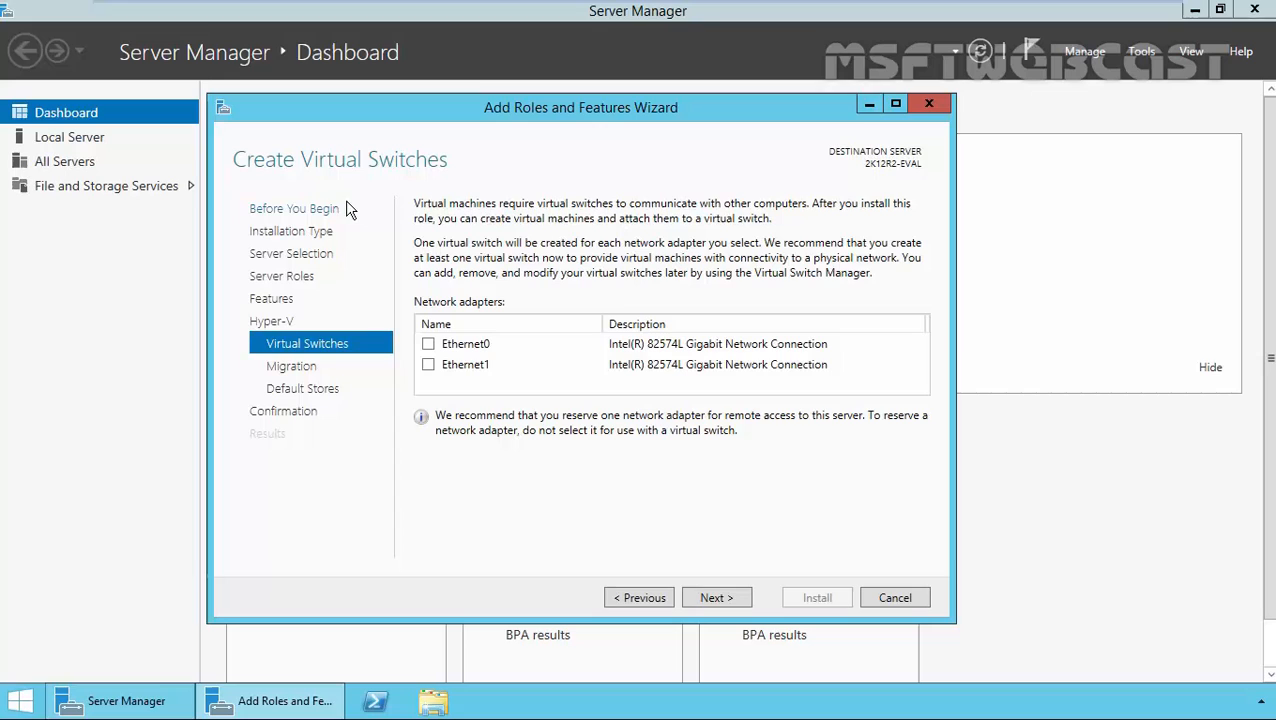
pyautogui.moveTo(416, 237)
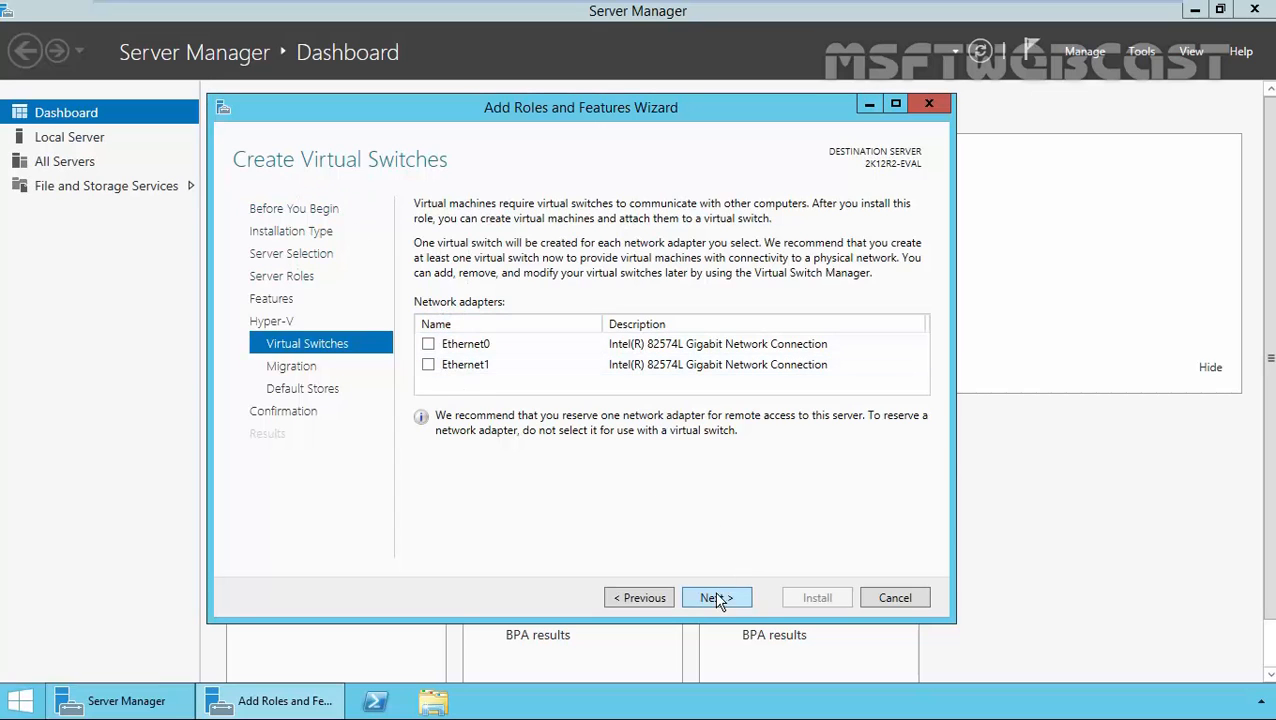
# Proceed to Virtual Machine Migration without creating a virtual switch
pyautogui.click(716, 597)
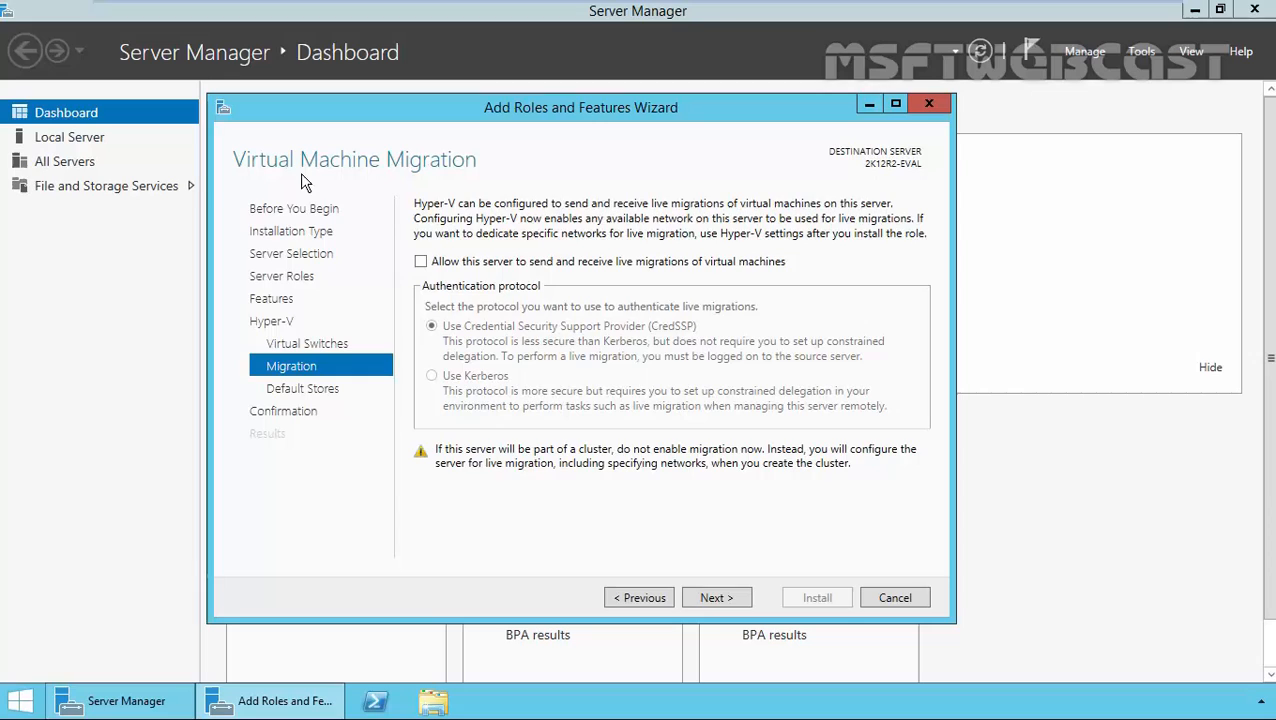
pyautogui.moveTo(676, 541)
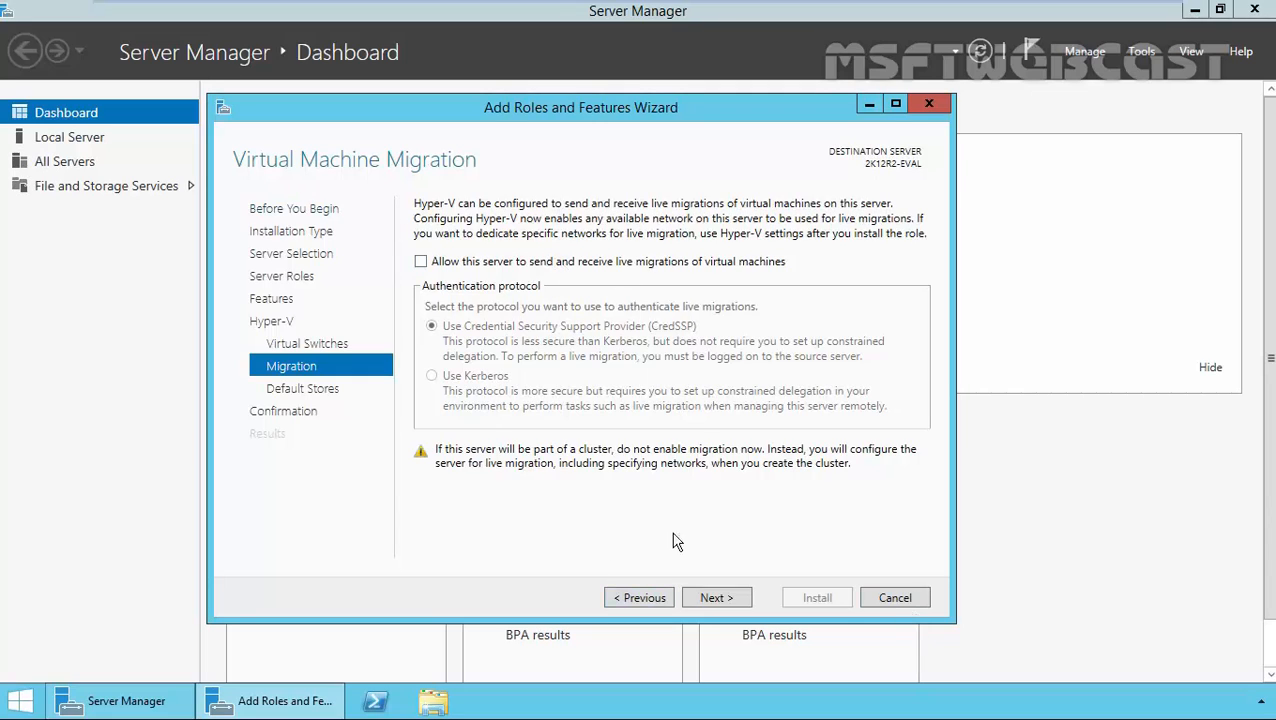
pyautogui.moveTo(716, 597)
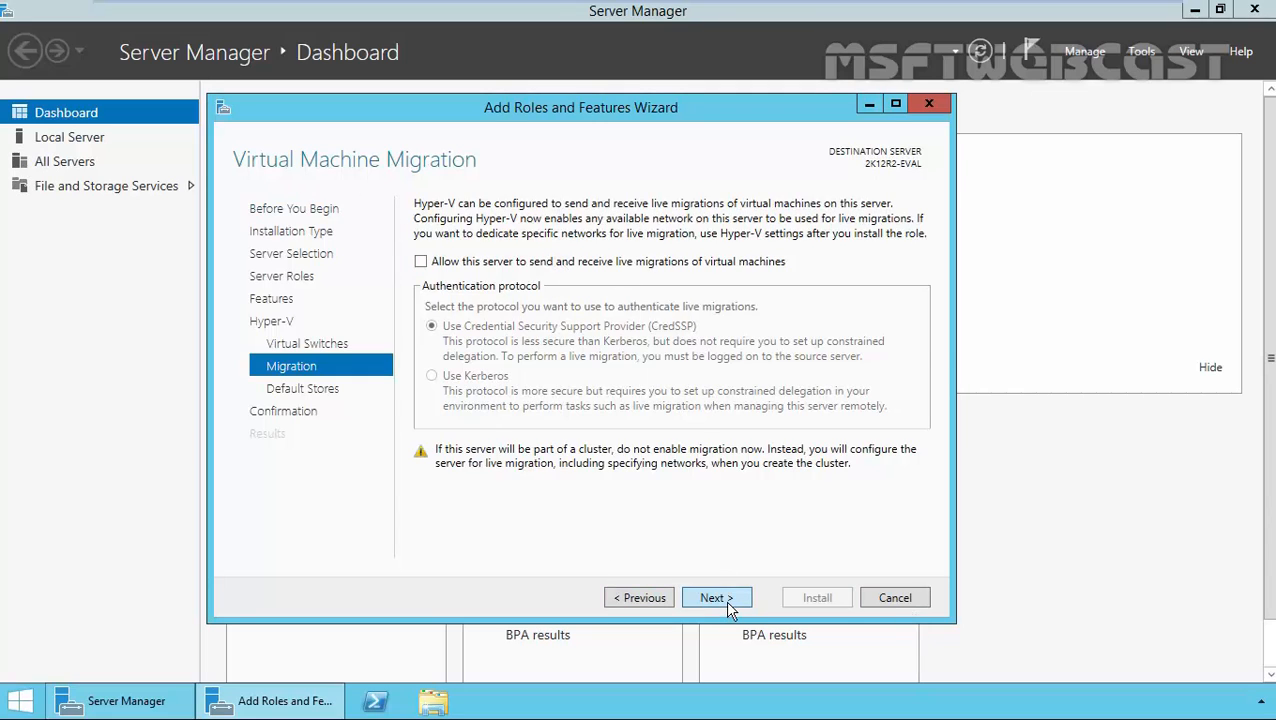
# Leave live migration disabled and review the default virtual machine configuration files path
pyautogui.click(712, 597)
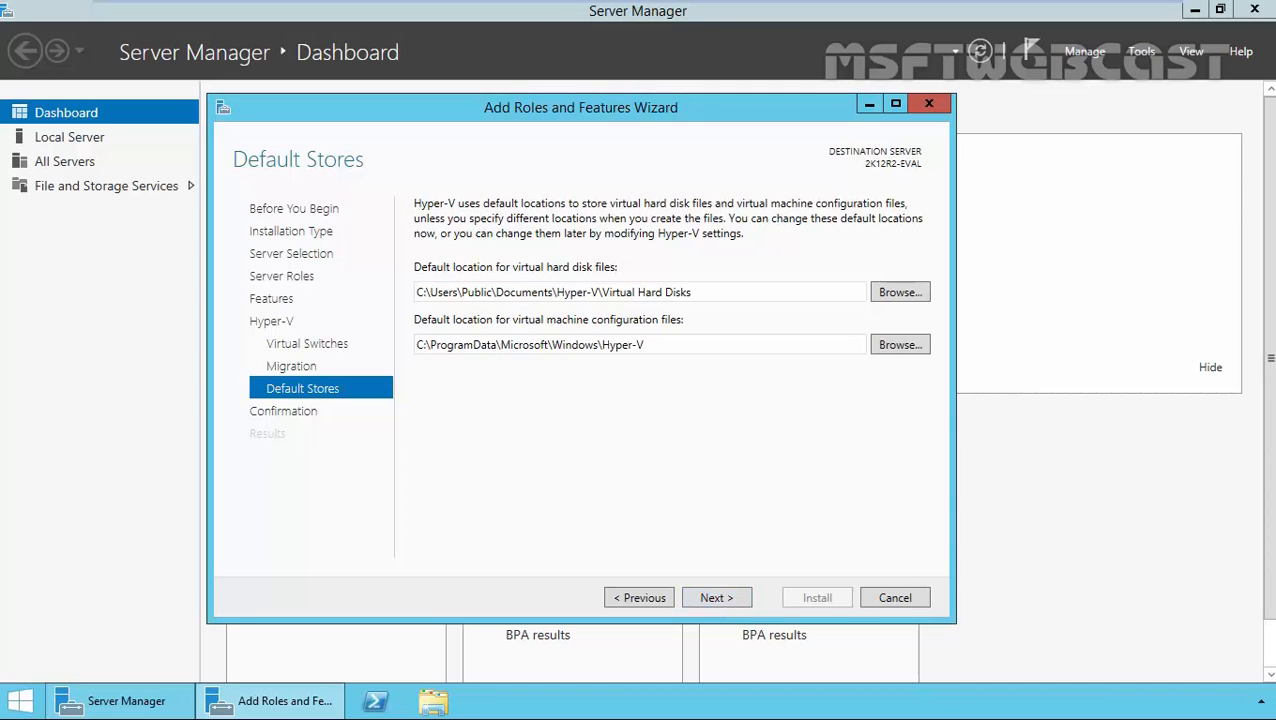
pyautogui.tripleClick(639, 344)
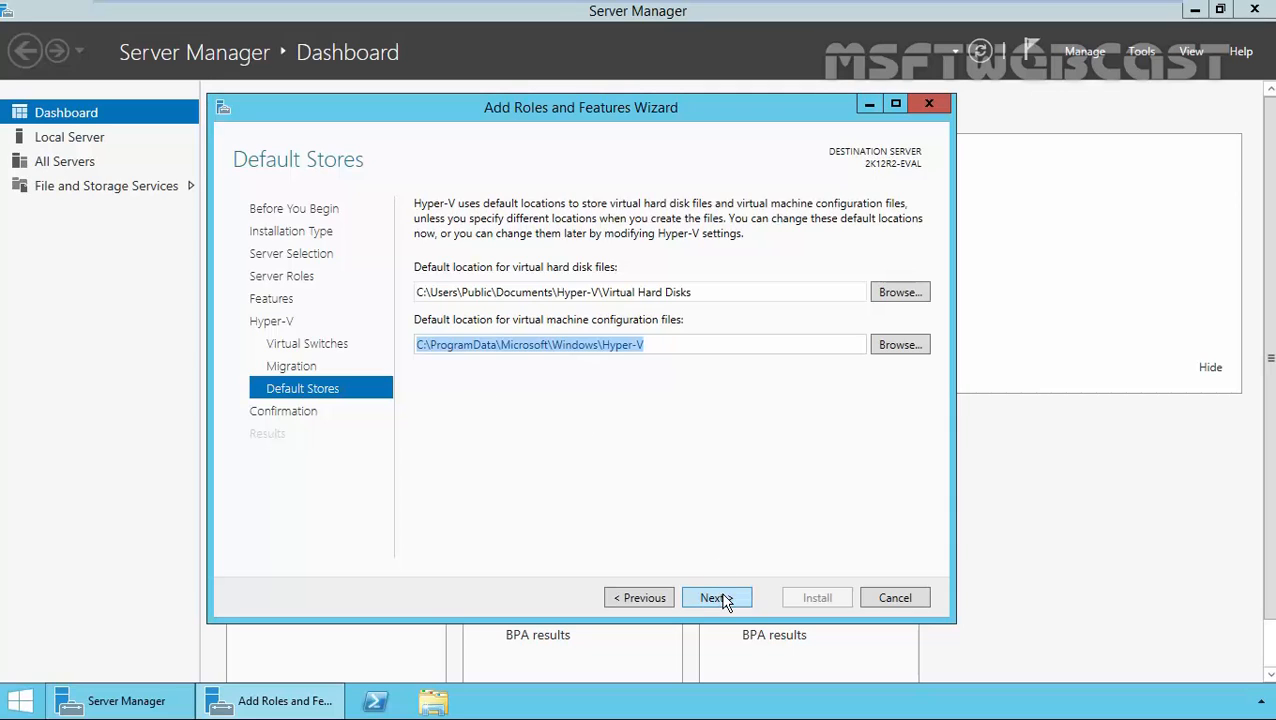
pyautogui.moveTo(696, 500)
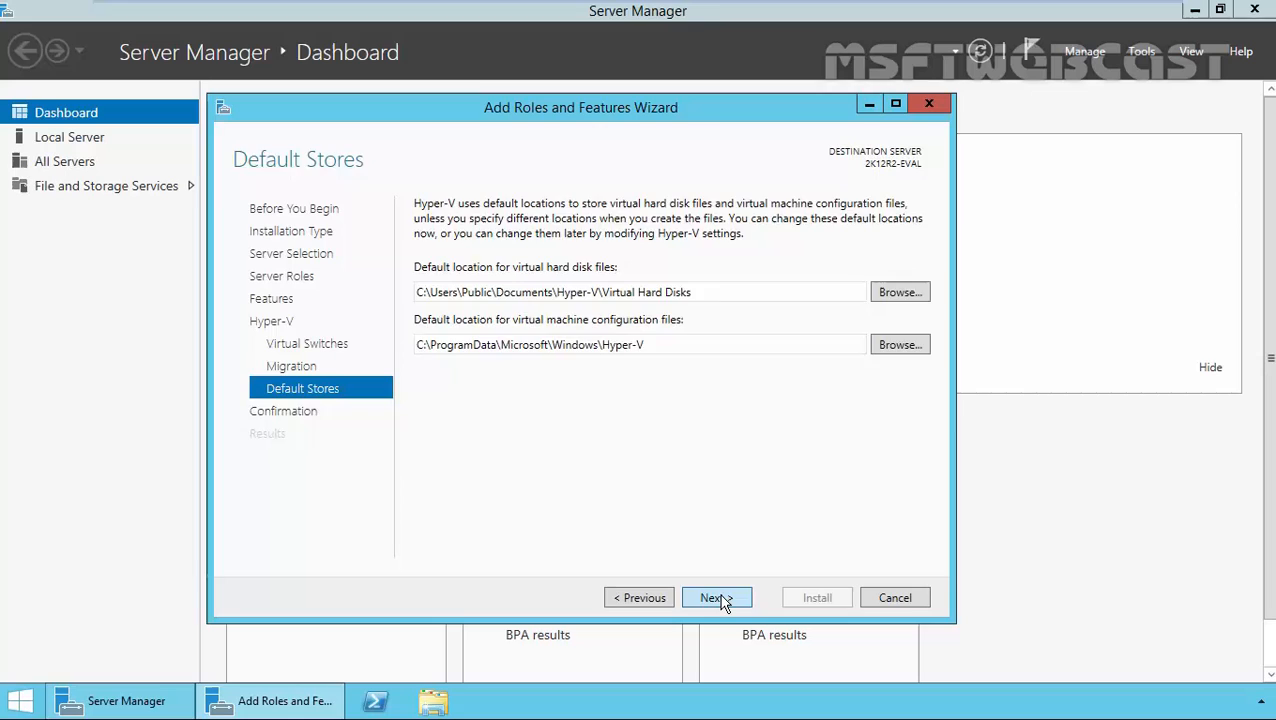
# Keep default storage locations and enable automatic restart on the Confirmation page
pyautogui.click(716, 597)
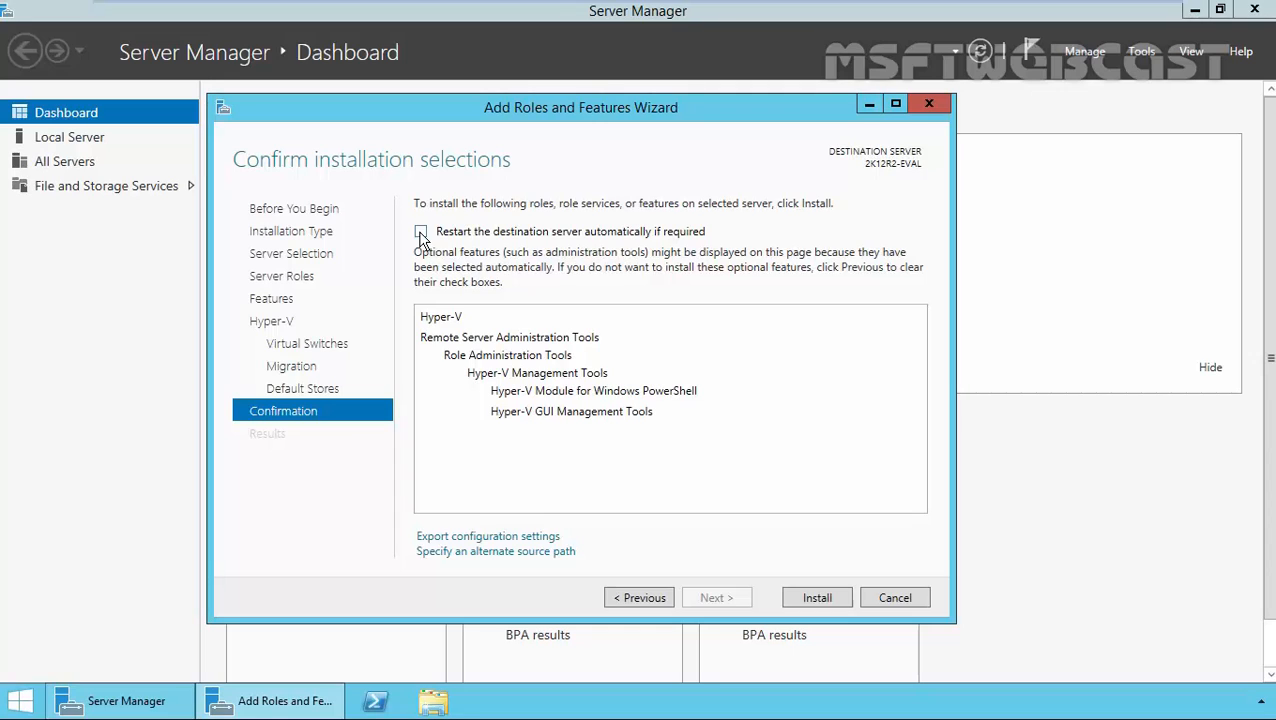
pyautogui.click(421, 231)
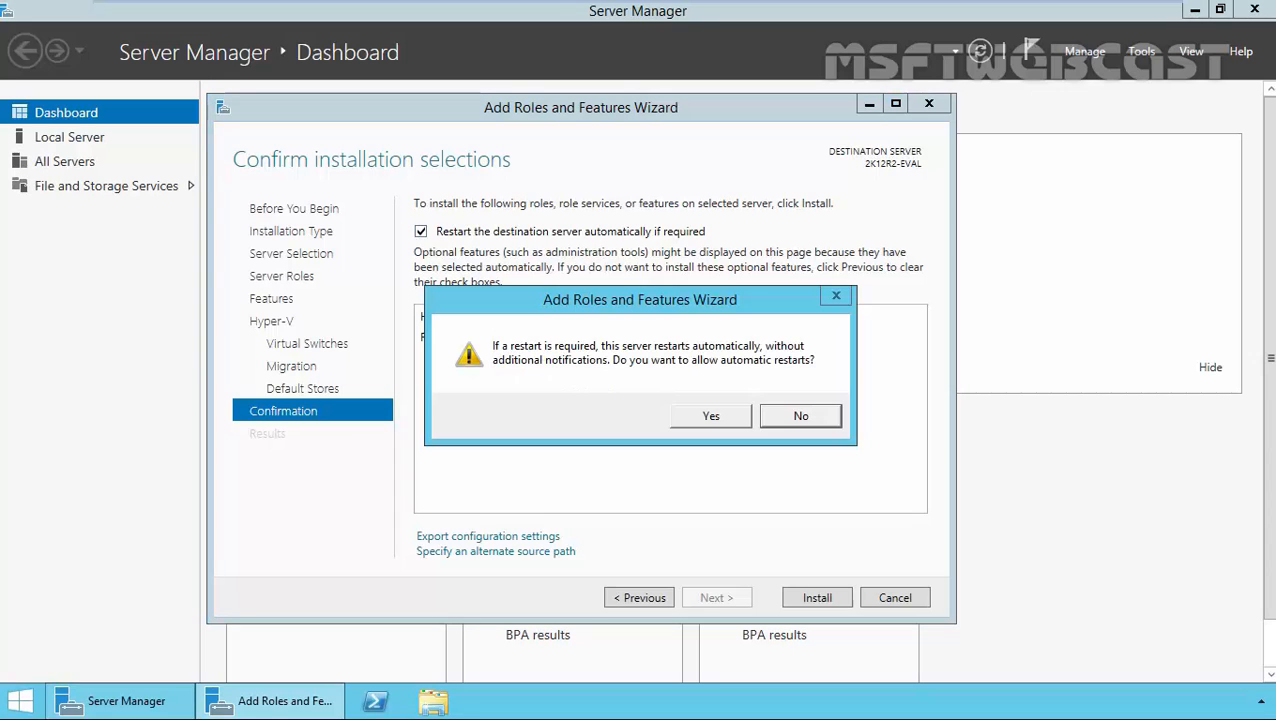
pyautogui.moveTo(650, 360)
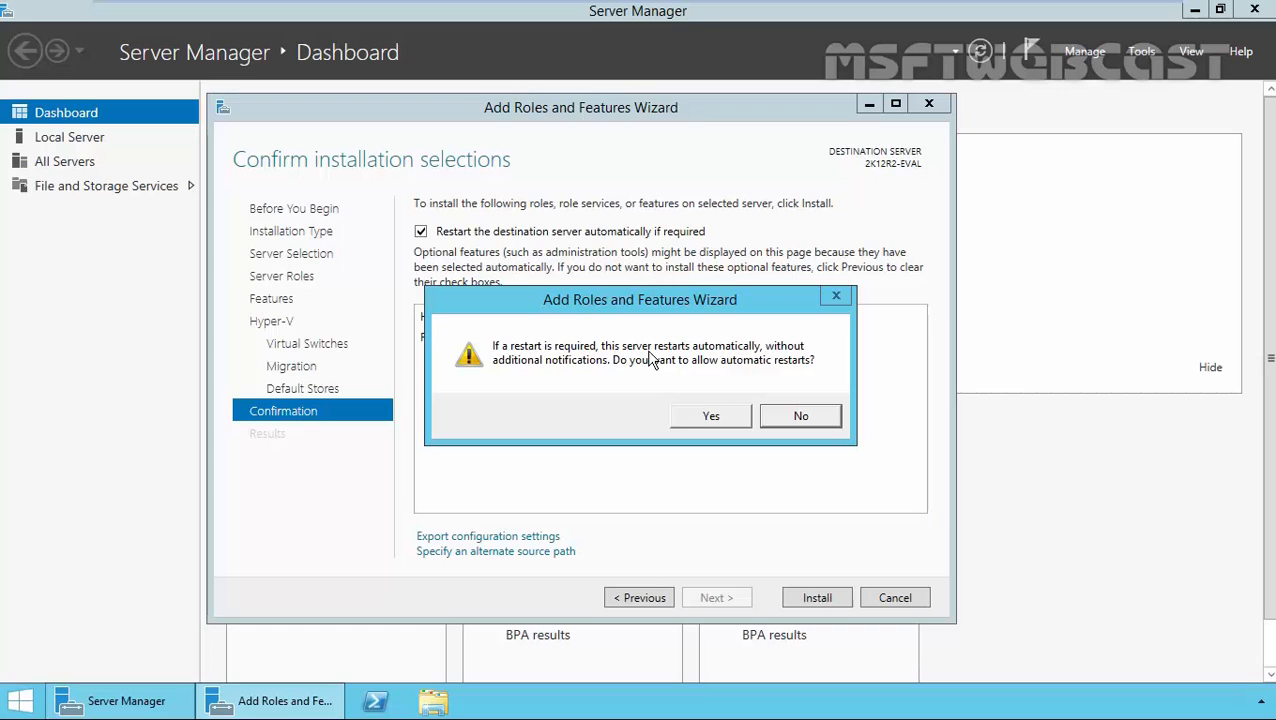
pyautogui.moveTo(540, 382)
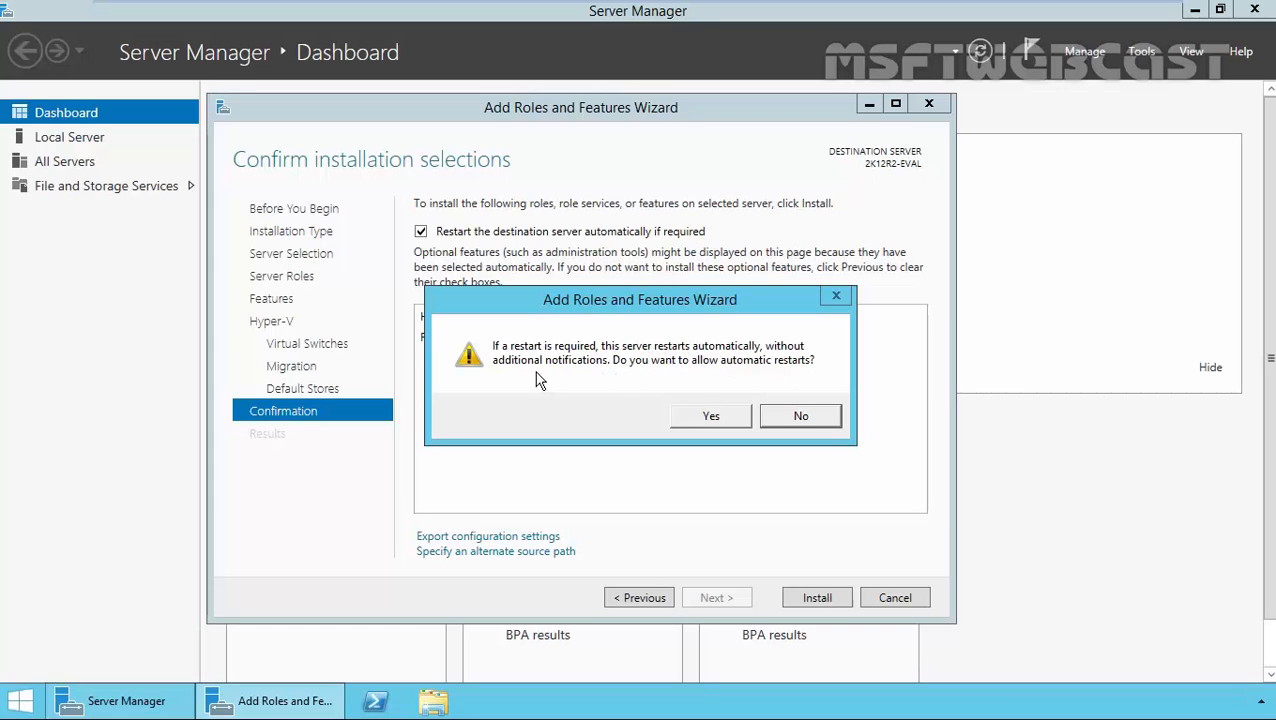
pyautogui.moveTo(705, 380)
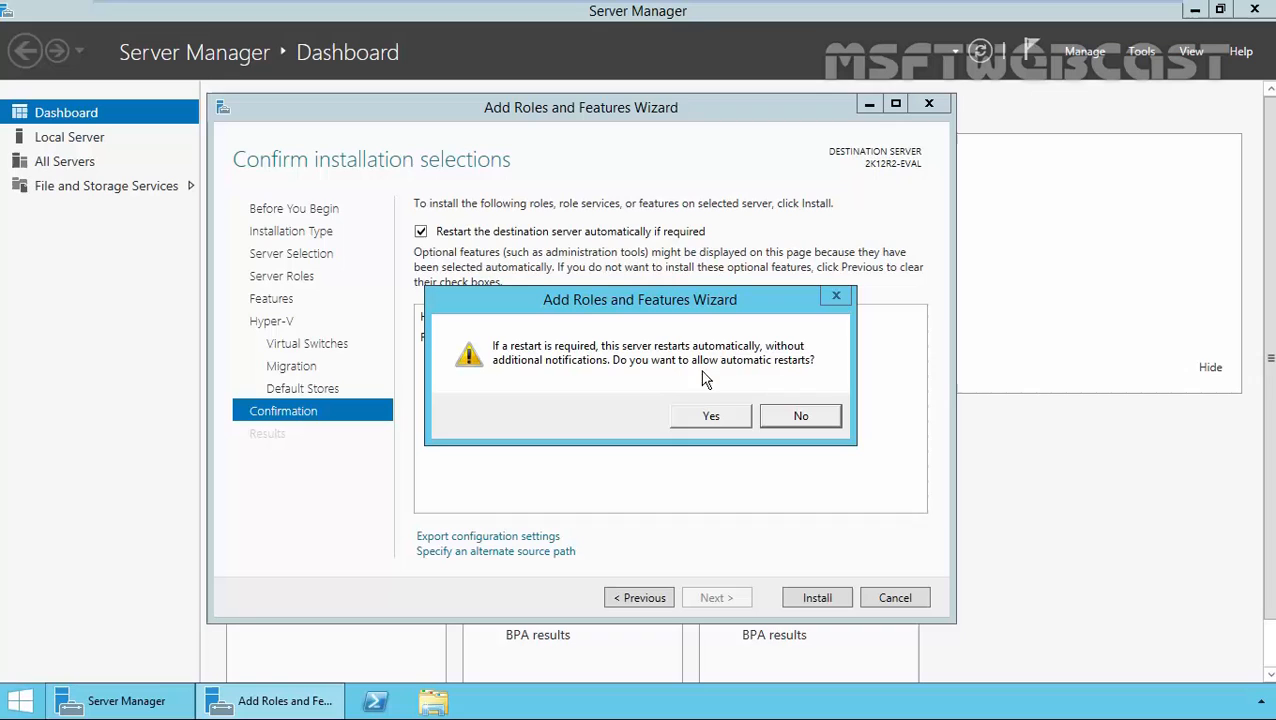
pyautogui.moveTo(711, 416)
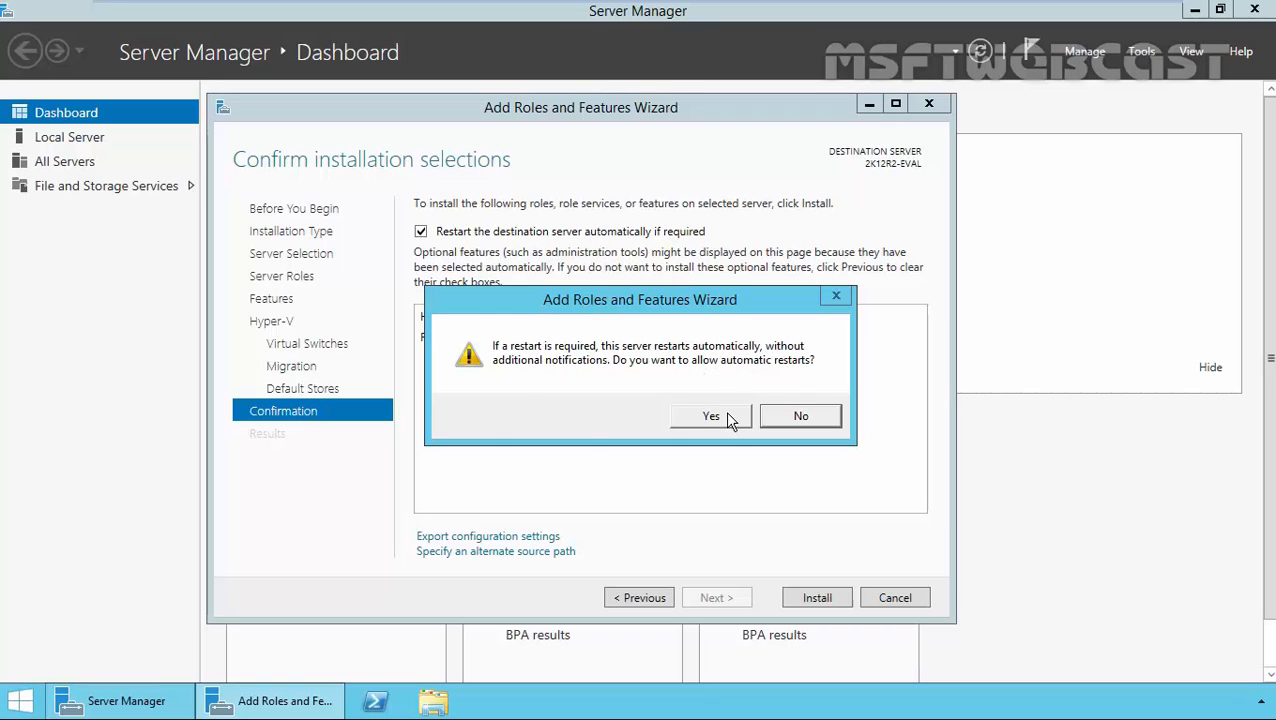
pyautogui.click(710, 415)
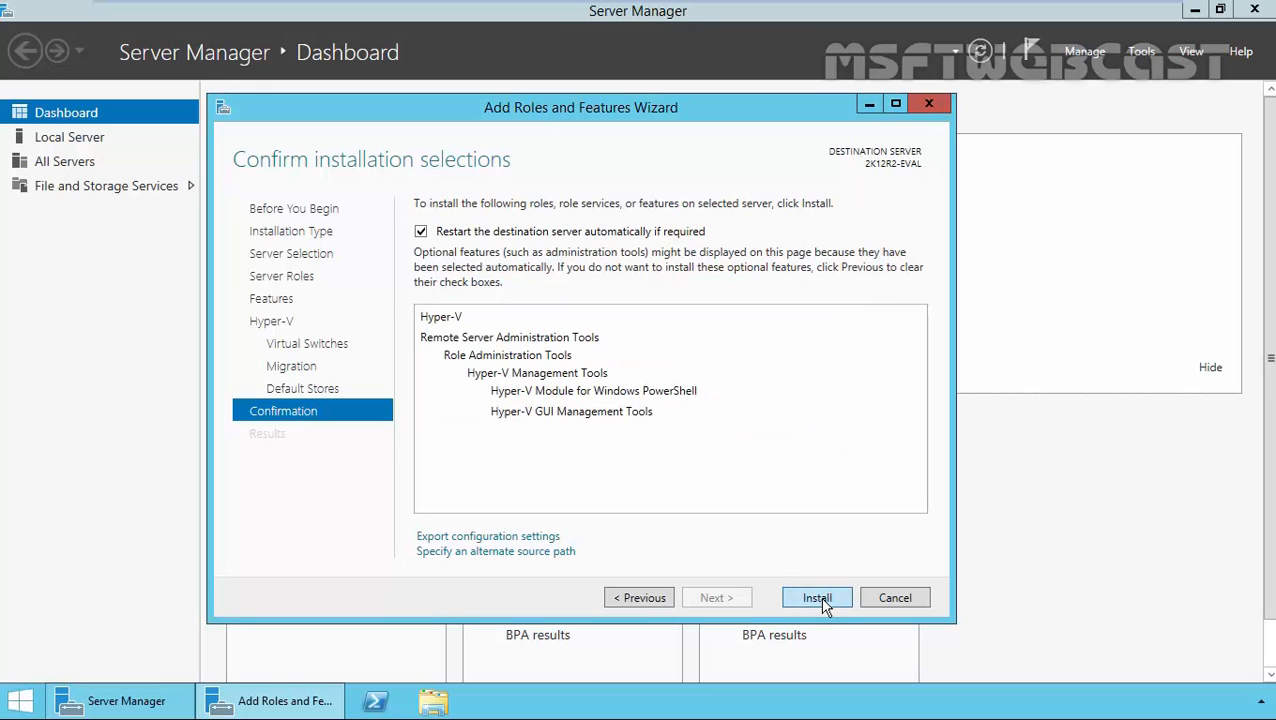
# Install Hyper-V, then sign back in with the password after the reboot
pyautogui.click(817, 597)
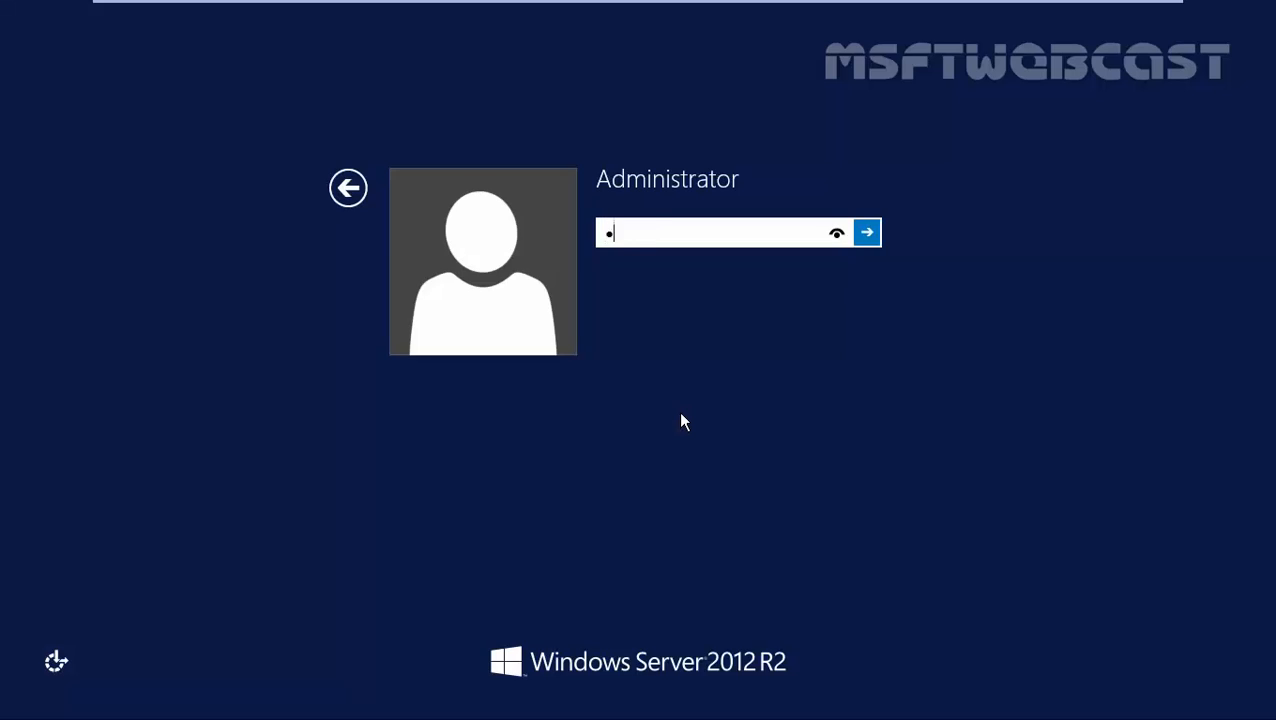
pyautogui.click(866, 232)
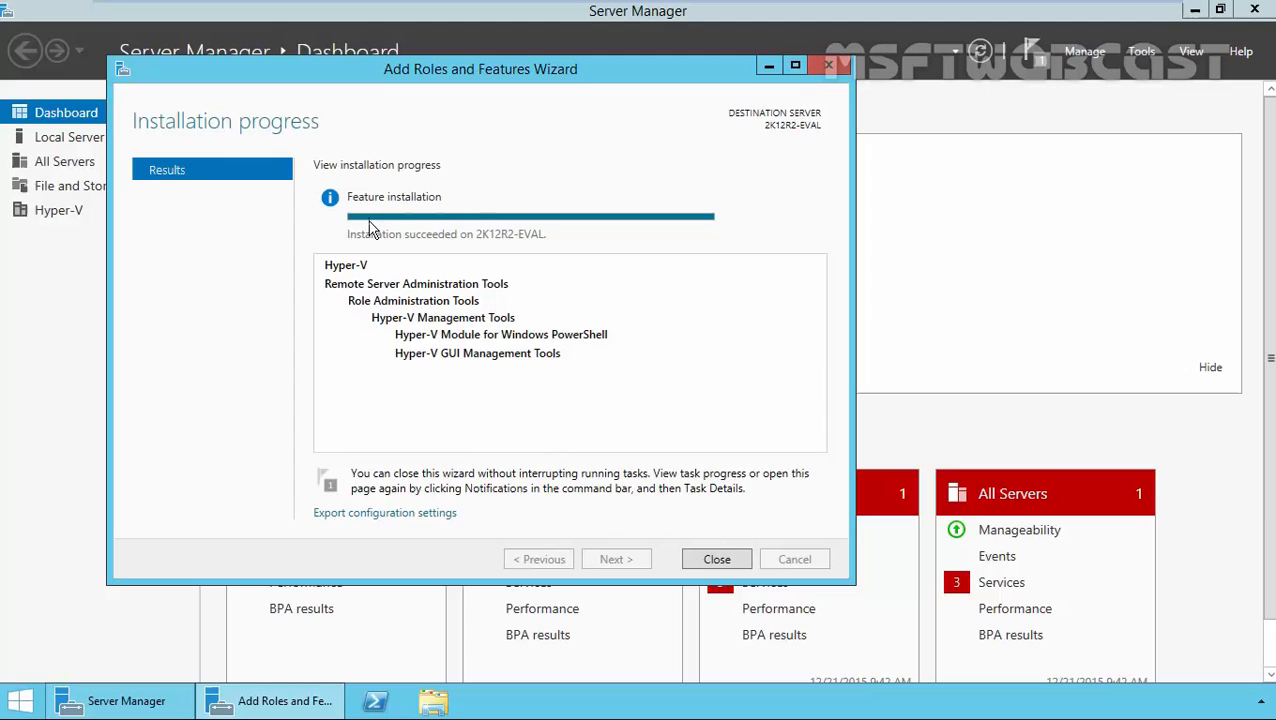
pyautogui.moveTo(490, 246)
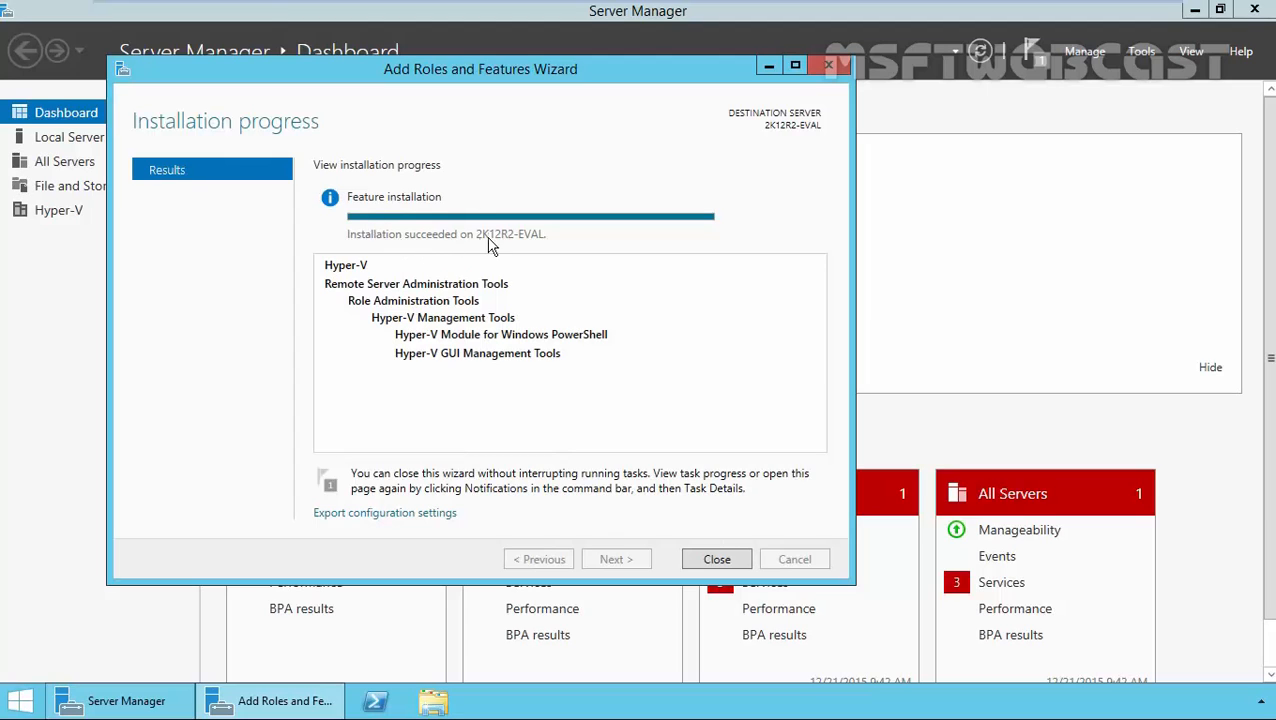
# Close the wizard from the successful Installation progress page
pyautogui.click(716, 559)
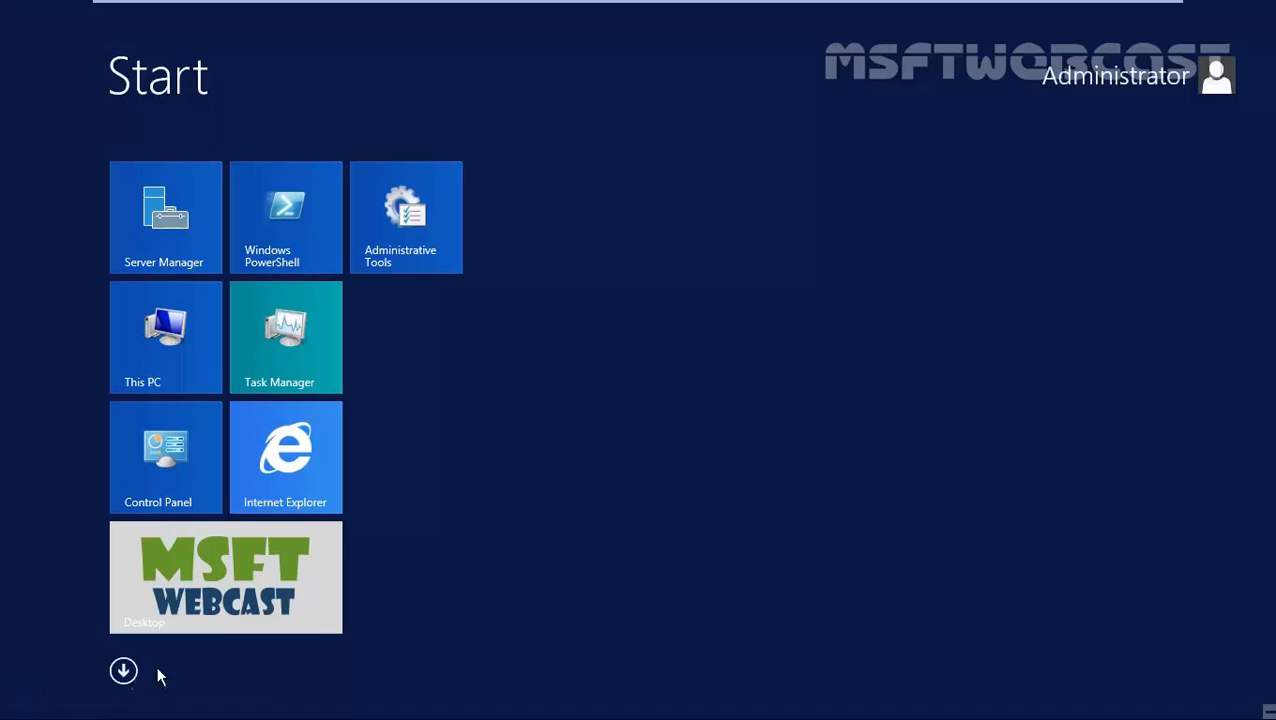
# Show all apps on the Start screen and launch Hyper-V Manager
pyautogui.click(123, 671)
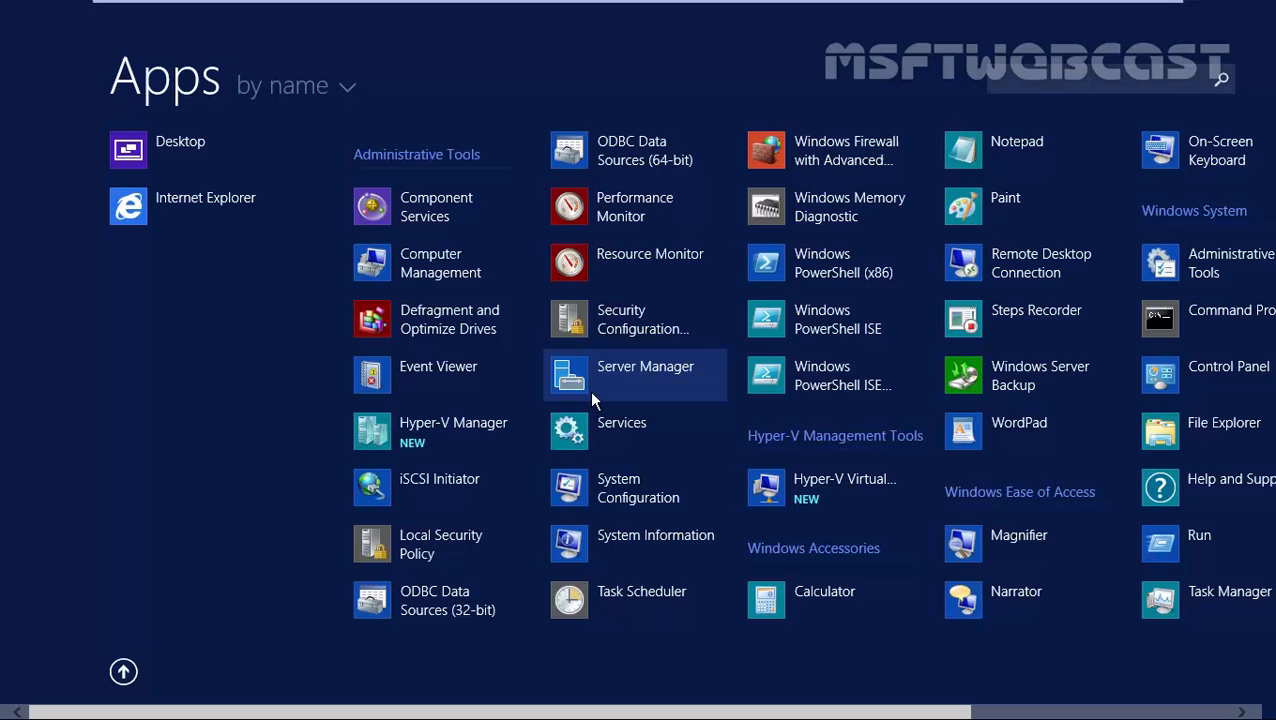
pyautogui.moveTo(452, 432)
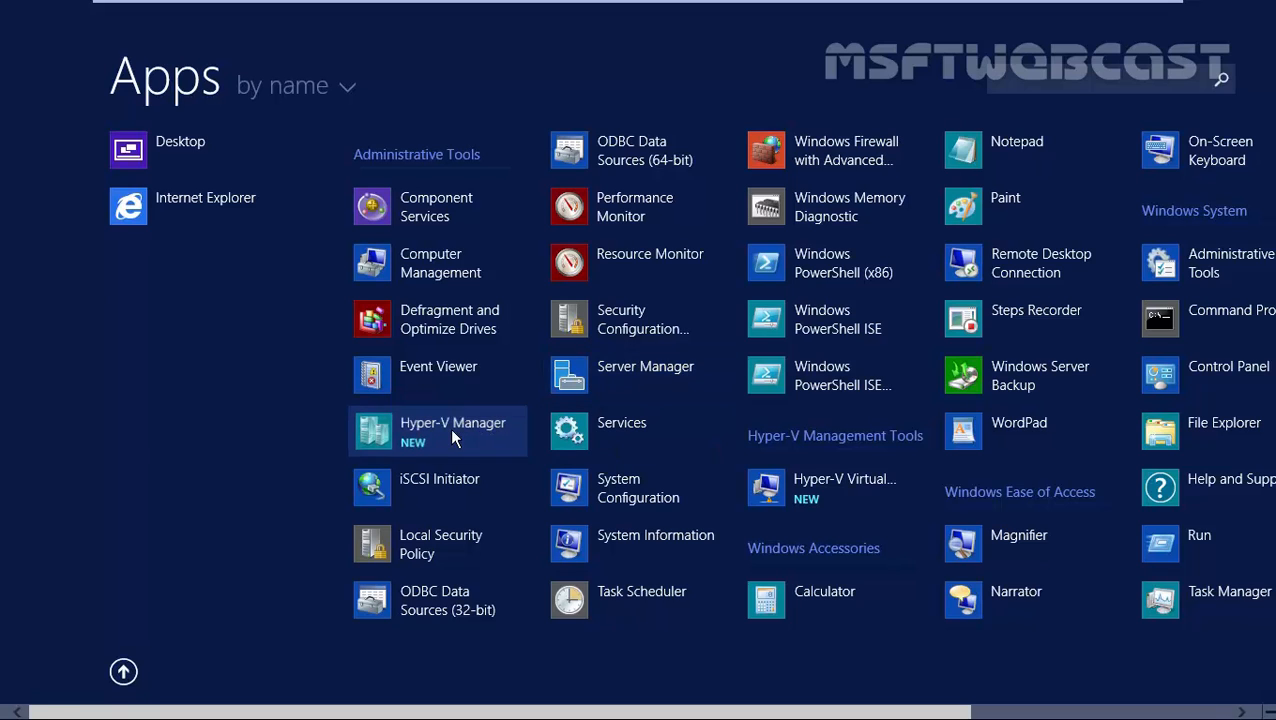
pyautogui.click(645, 375)
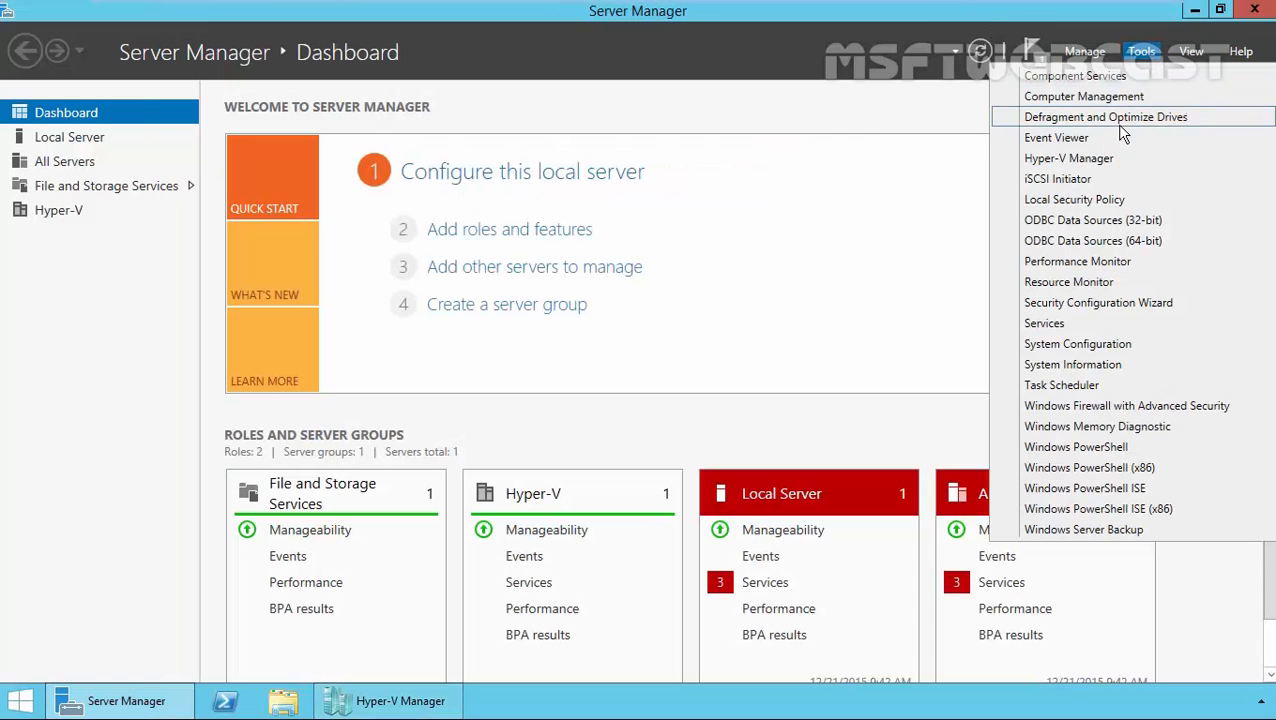
pyautogui.moveTo(1099, 158)
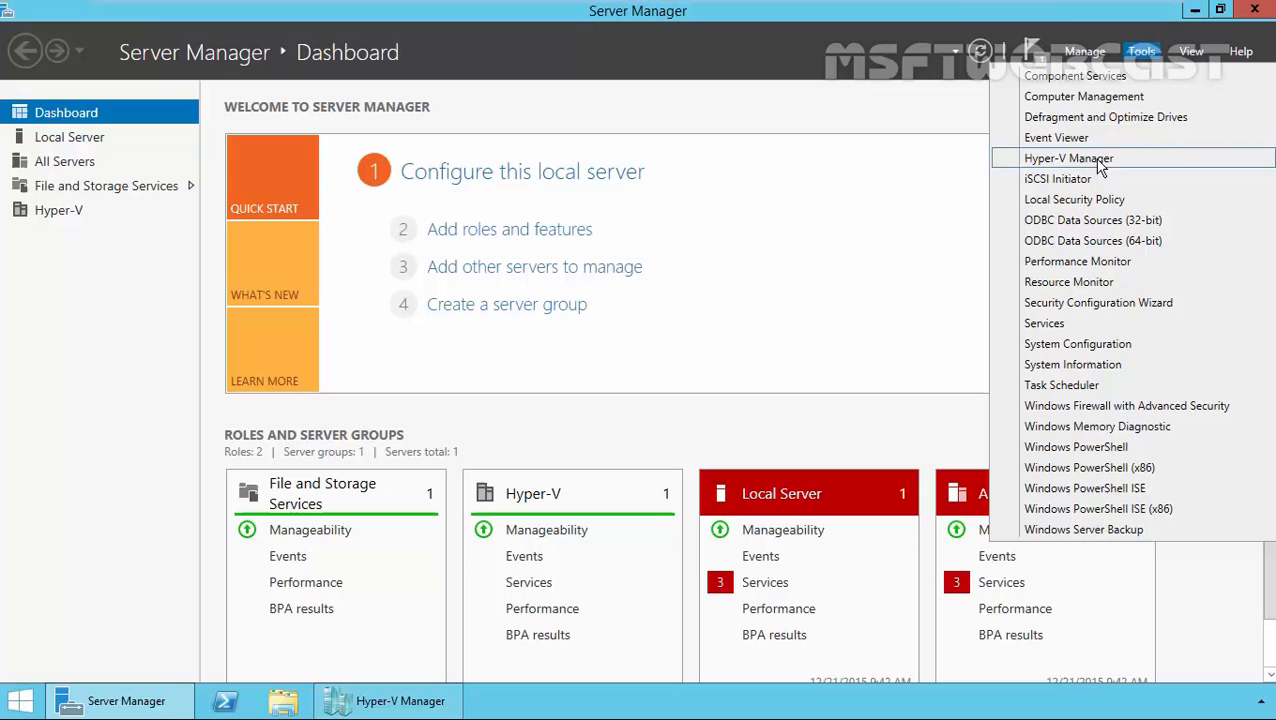
# Bring up the Hyper-V Manager window showing local server 2K12R2-EVAL
pyautogui.click(1068, 158)
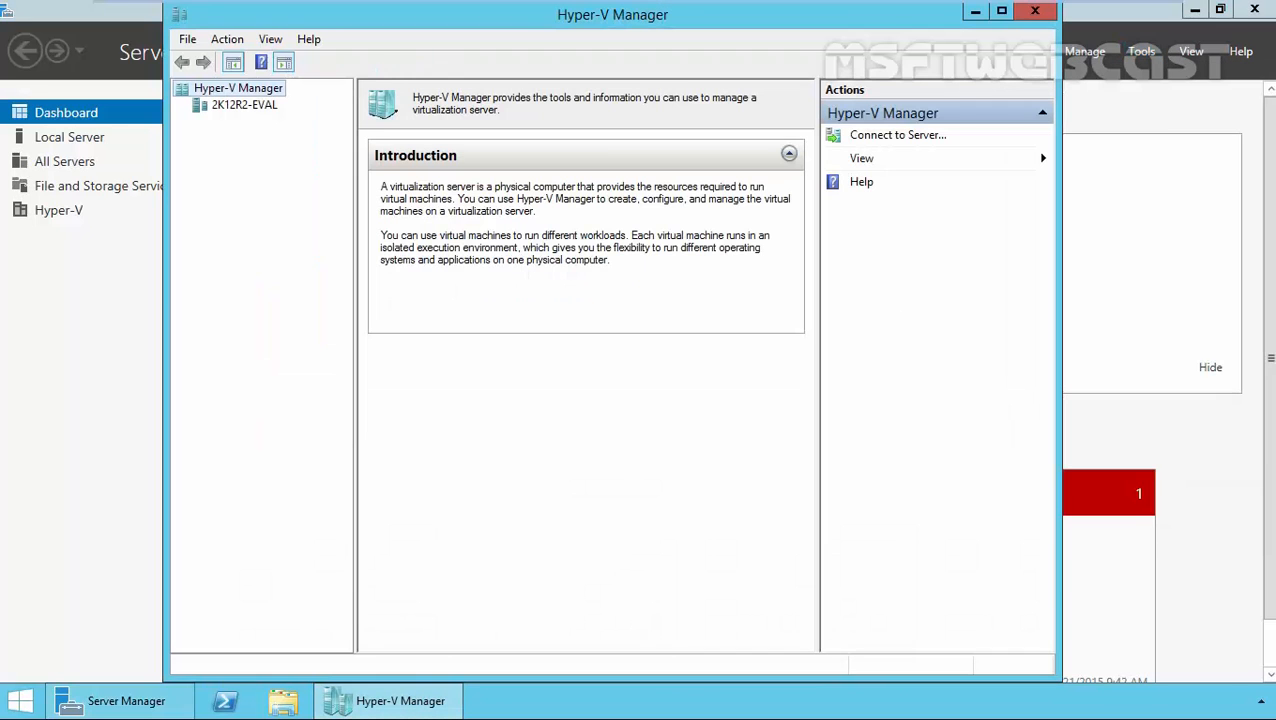